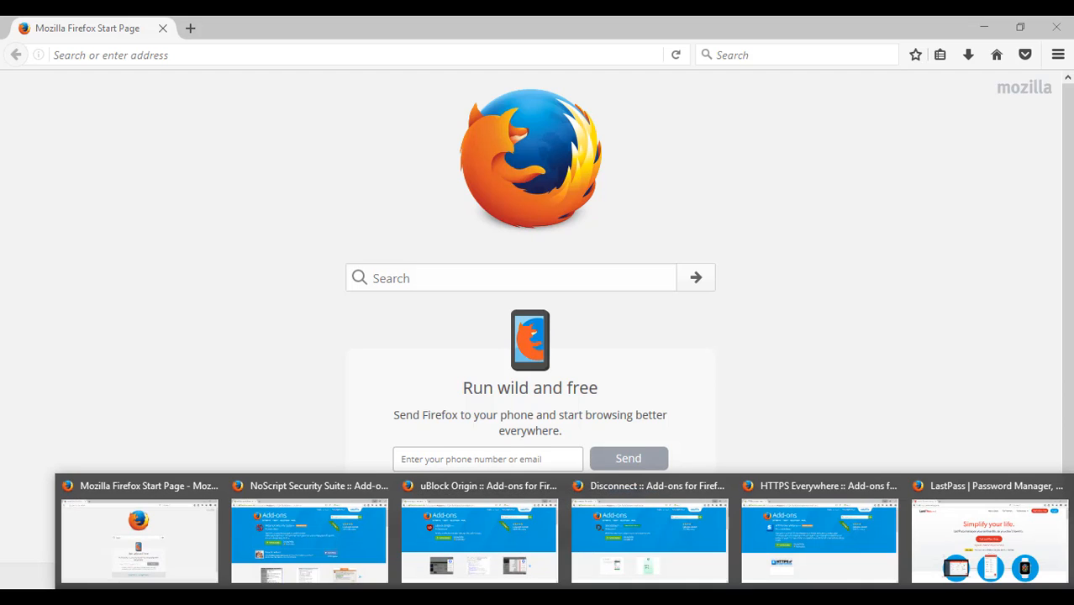
mouse_move(971, 550)
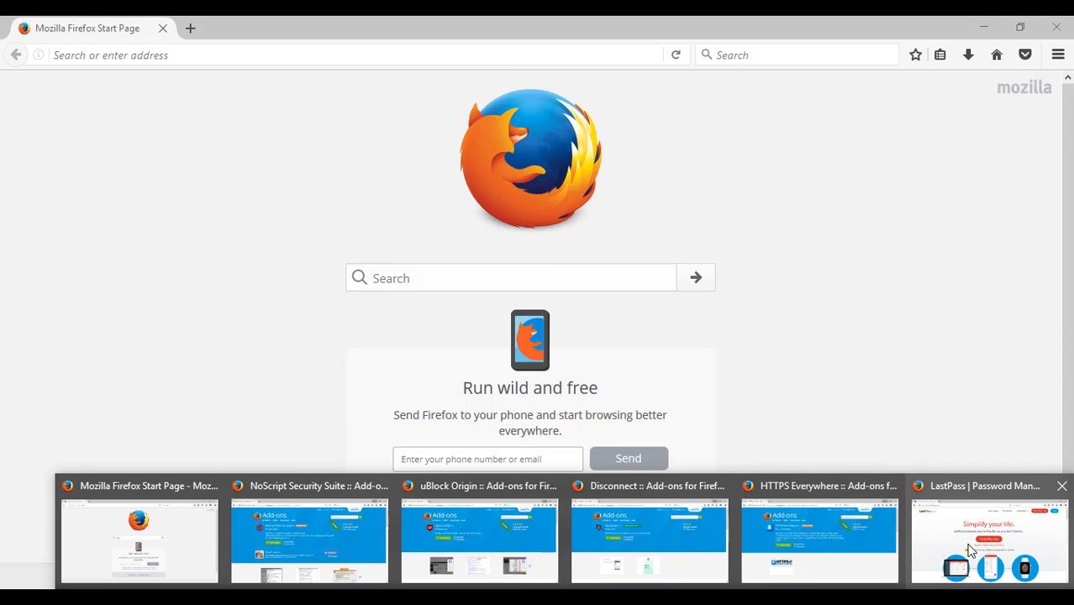
- Switch to the 'LastPass | Password Manager' Firefox window from the taskbar
click(989, 541)
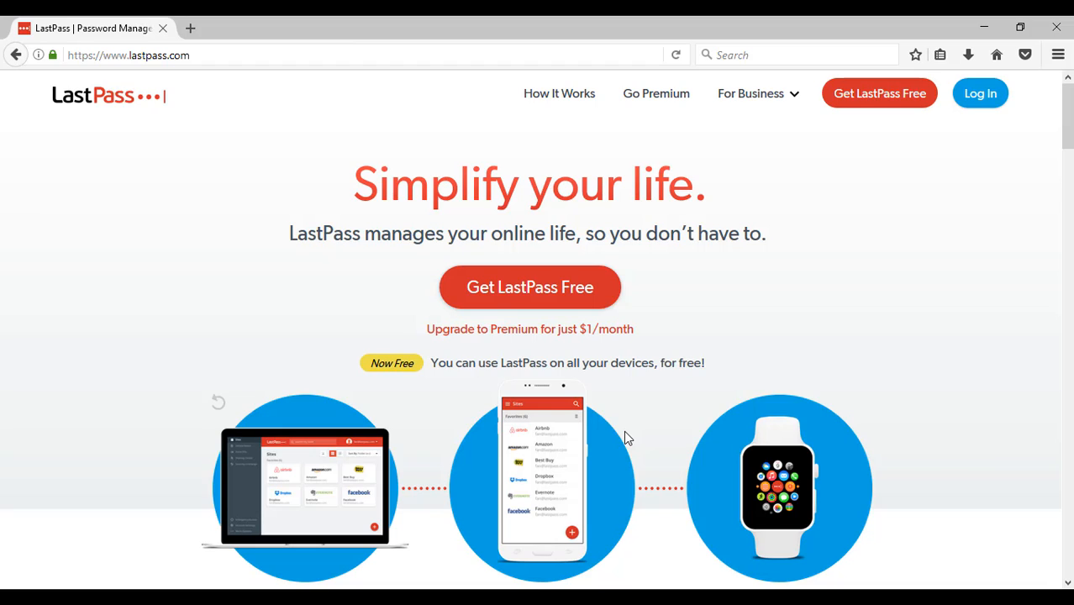
mouse_move(913, 361)
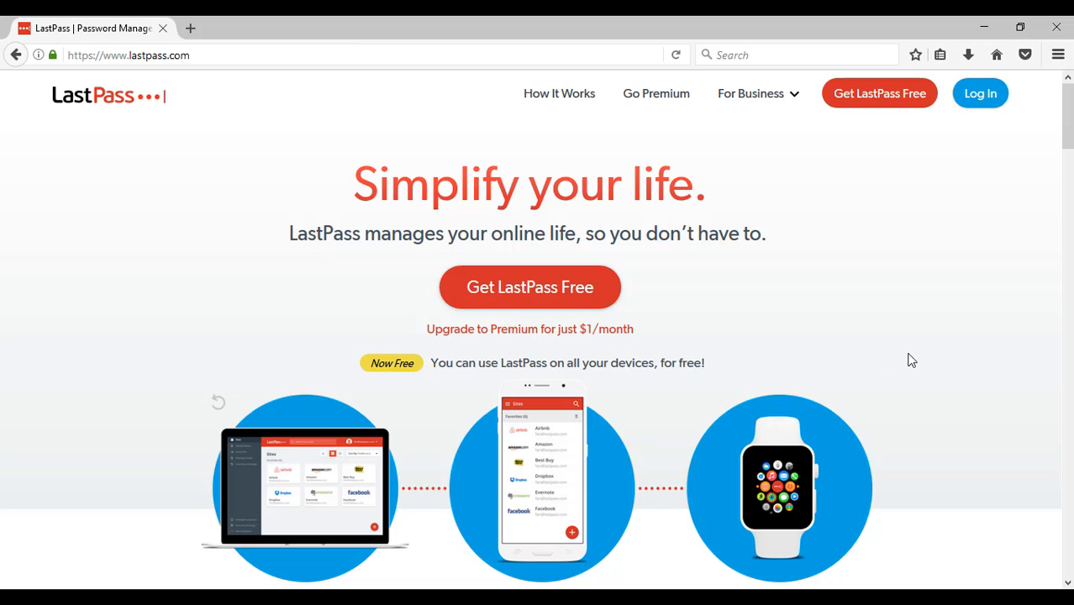
mouse_move(908, 357)
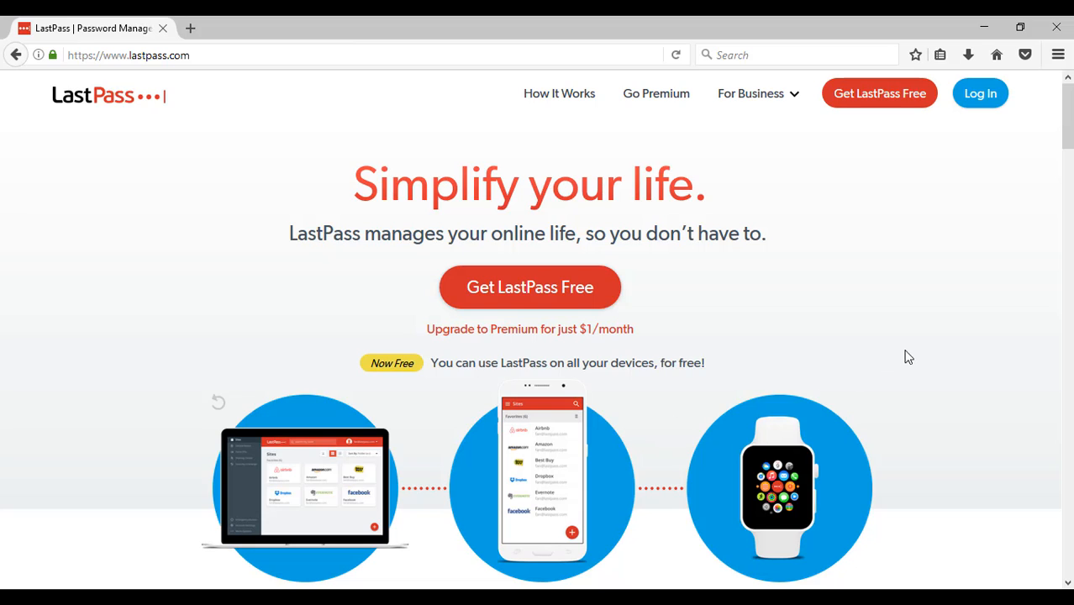
mouse_move(900, 342)
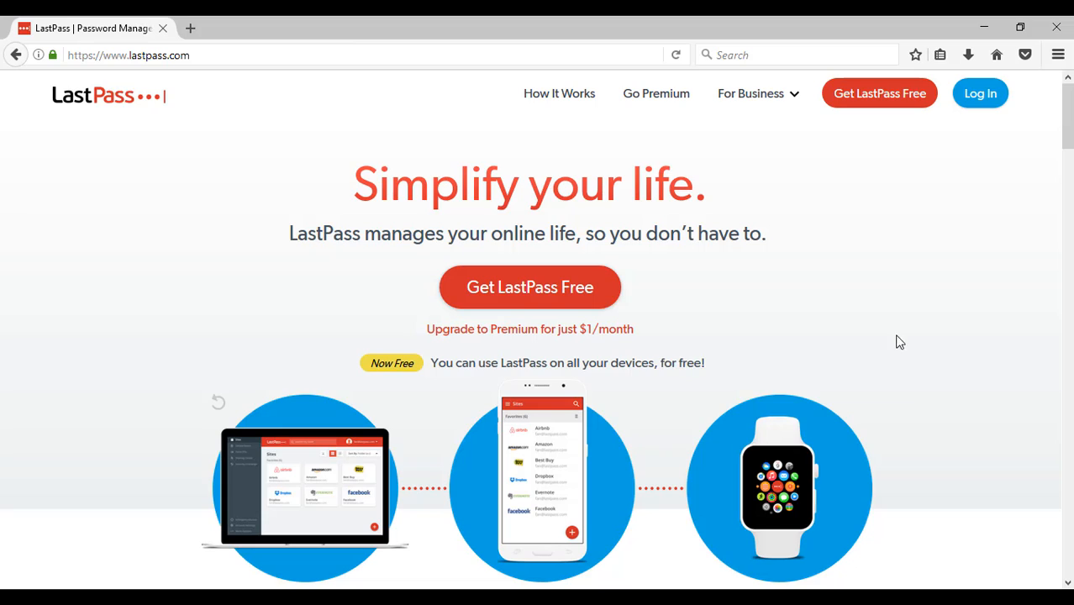
mouse_move(891, 333)
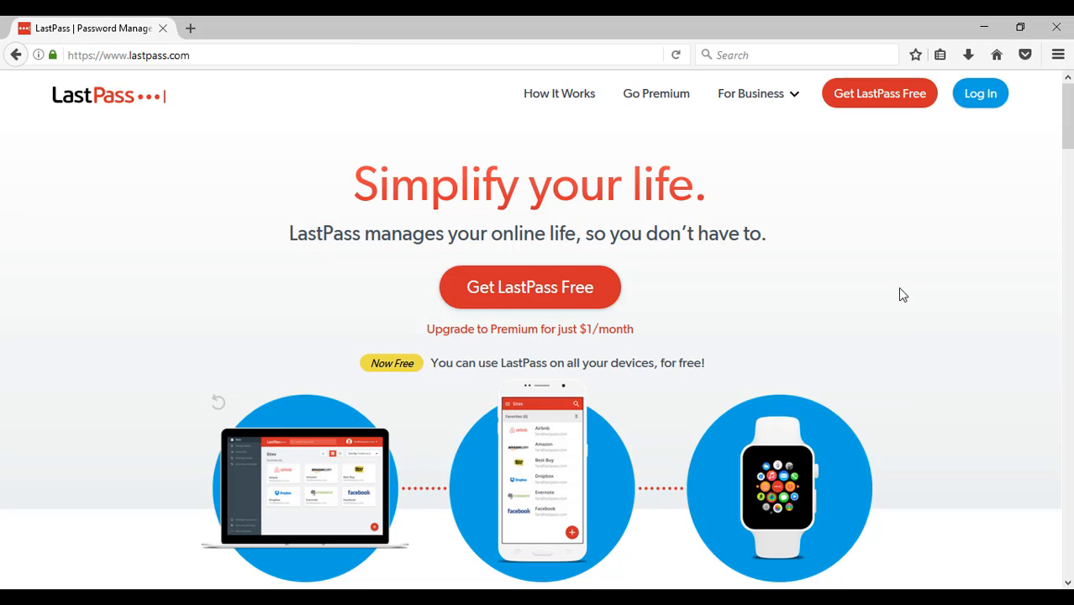
mouse_move(889, 146)
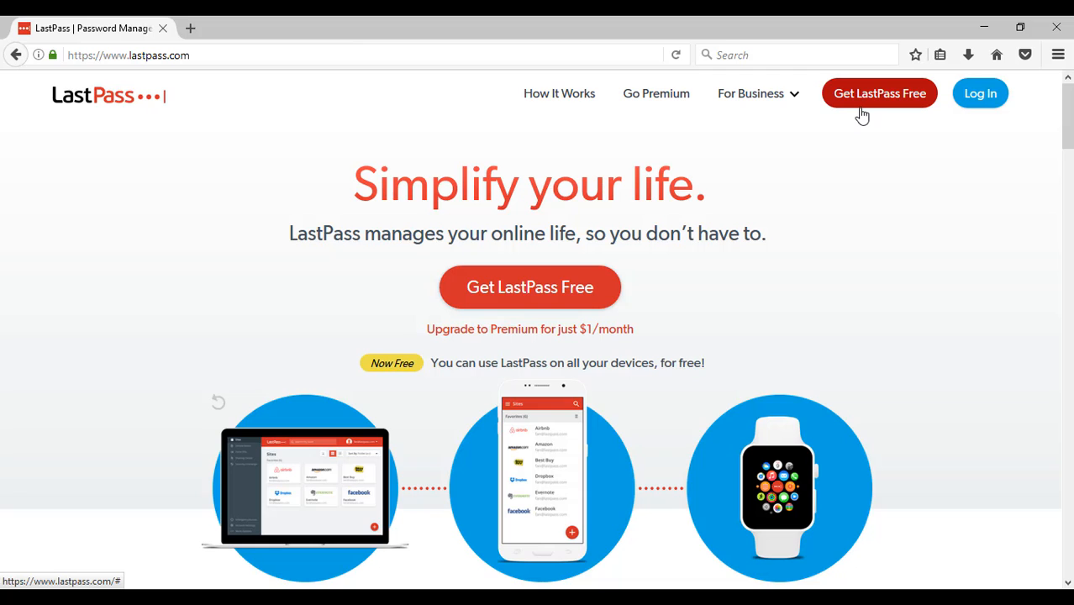
- Get LastPass Free and allow the site to install the extension
click(879, 93)
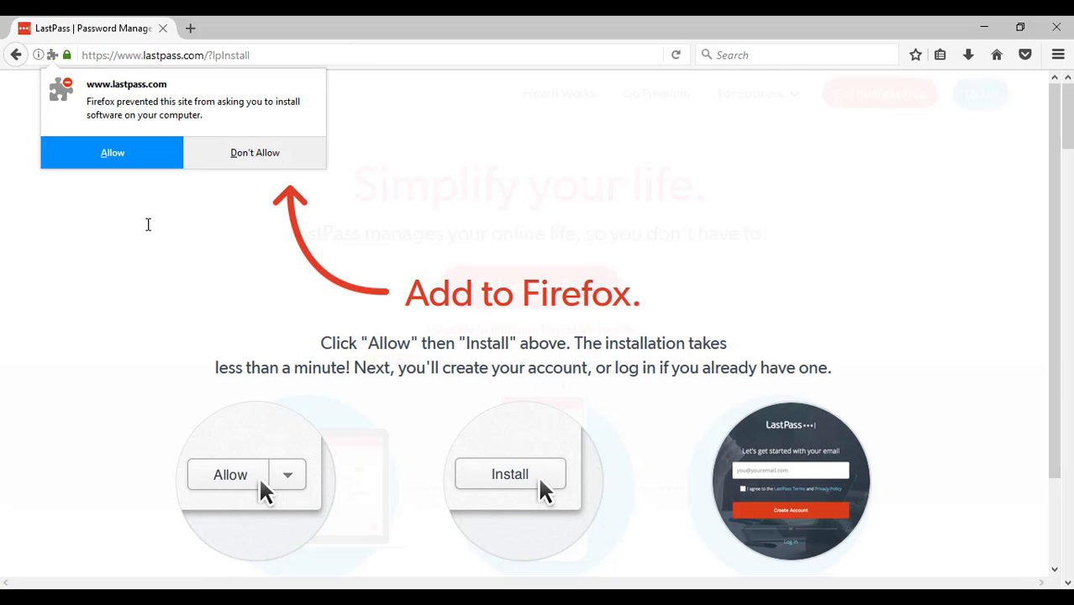
click(112, 152)
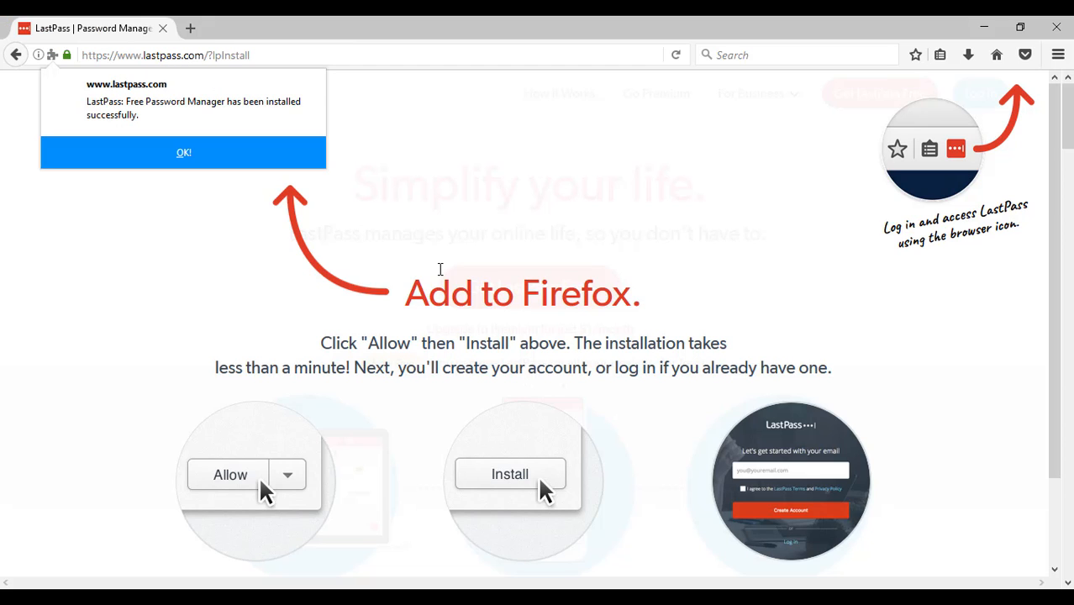
click(183, 152)
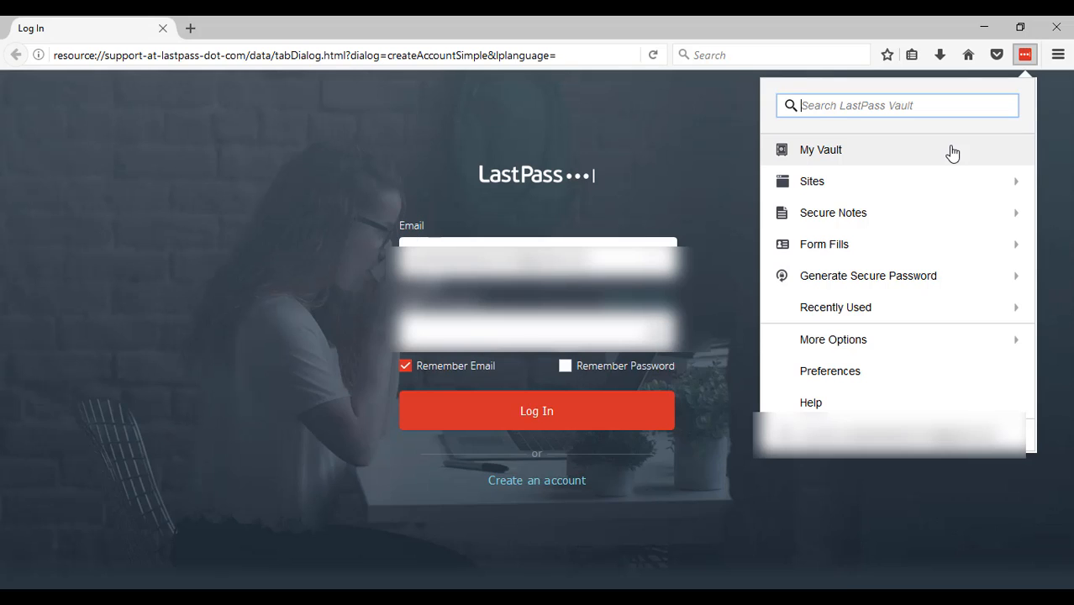
mouse_move(843, 151)
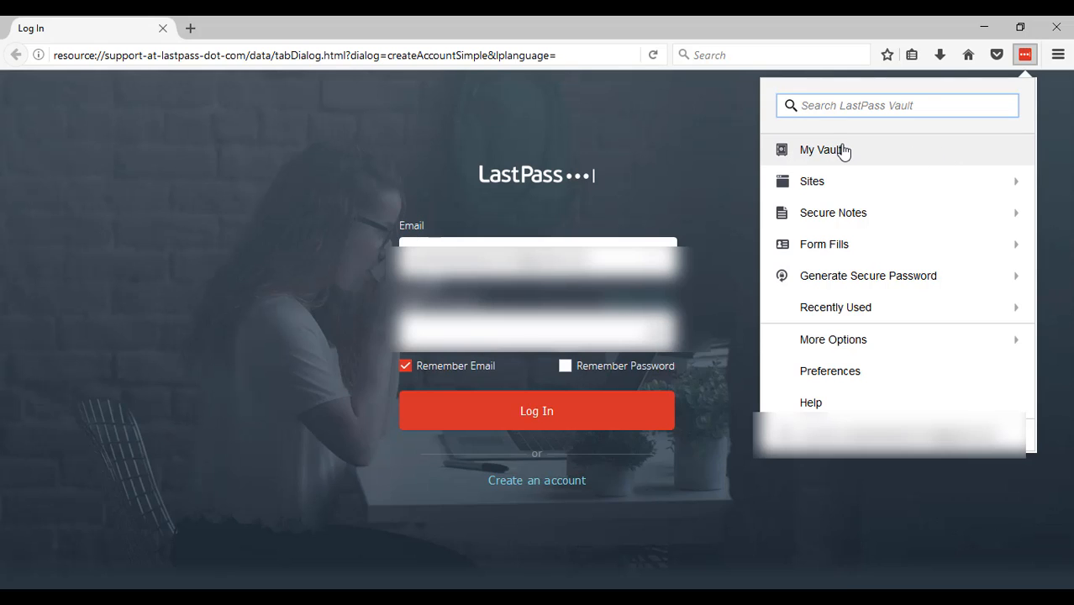
mouse_move(846, 156)
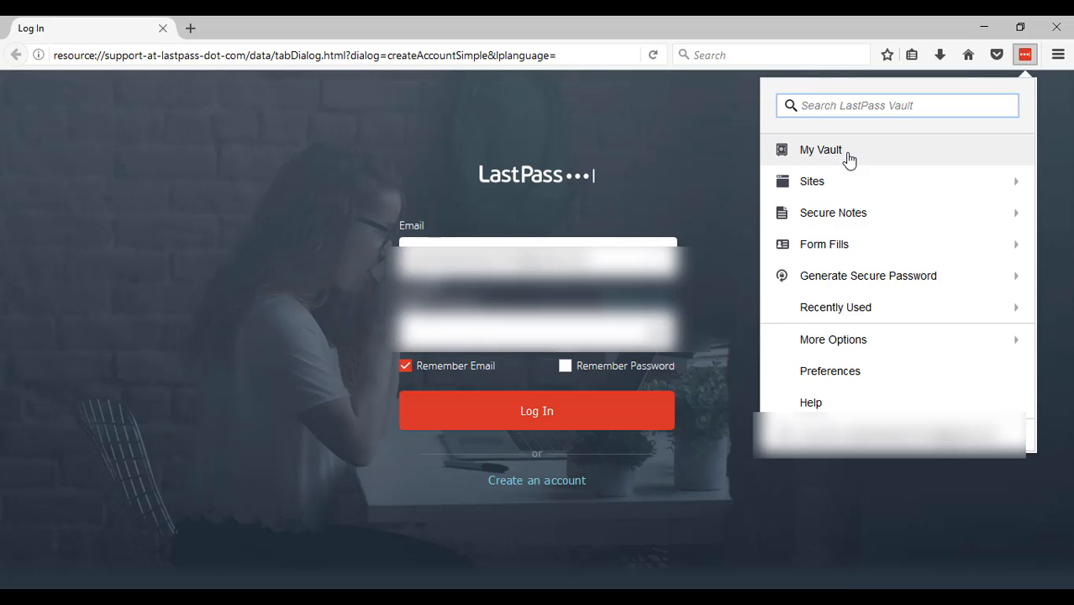
mouse_move(832, 162)
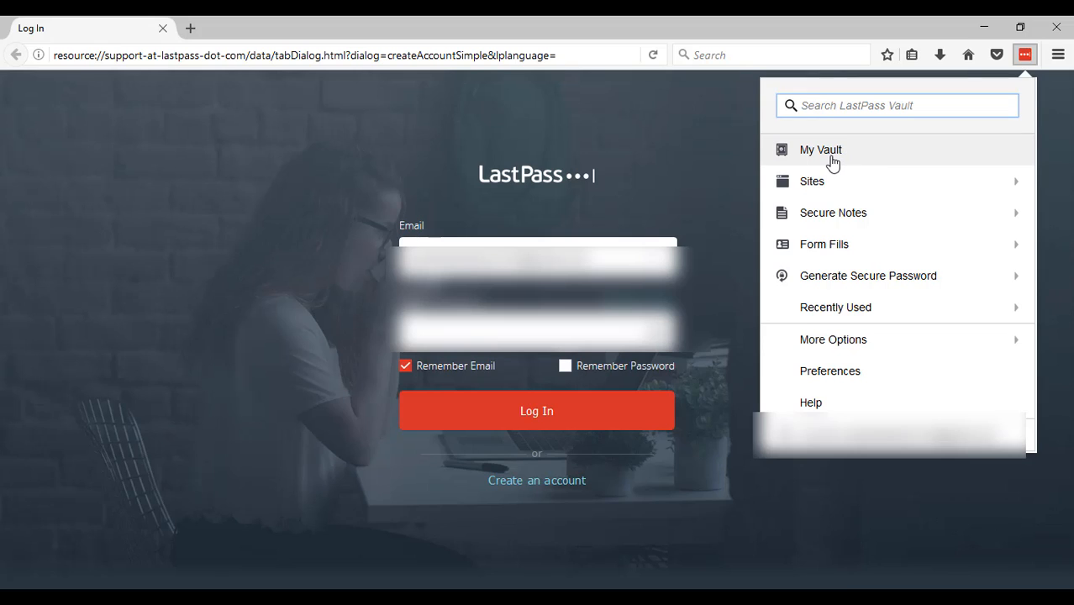
- Open My Vault from the LastPass toolbar icon
click(820, 150)
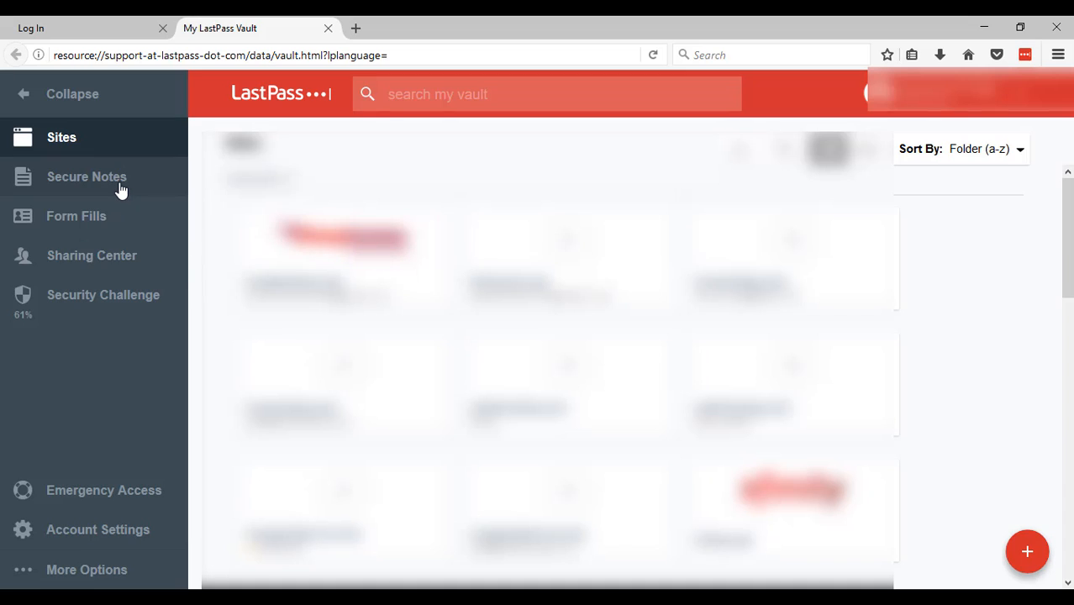
- Browse the vault's empty Secure Notes and Form Fills sections
click(87, 177)
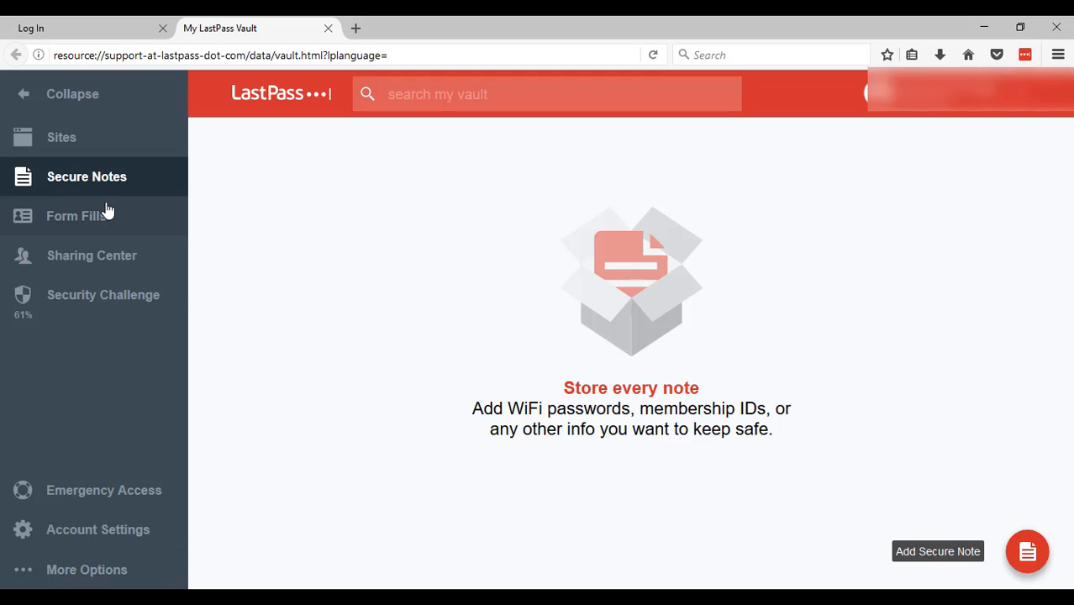
mouse_move(101, 223)
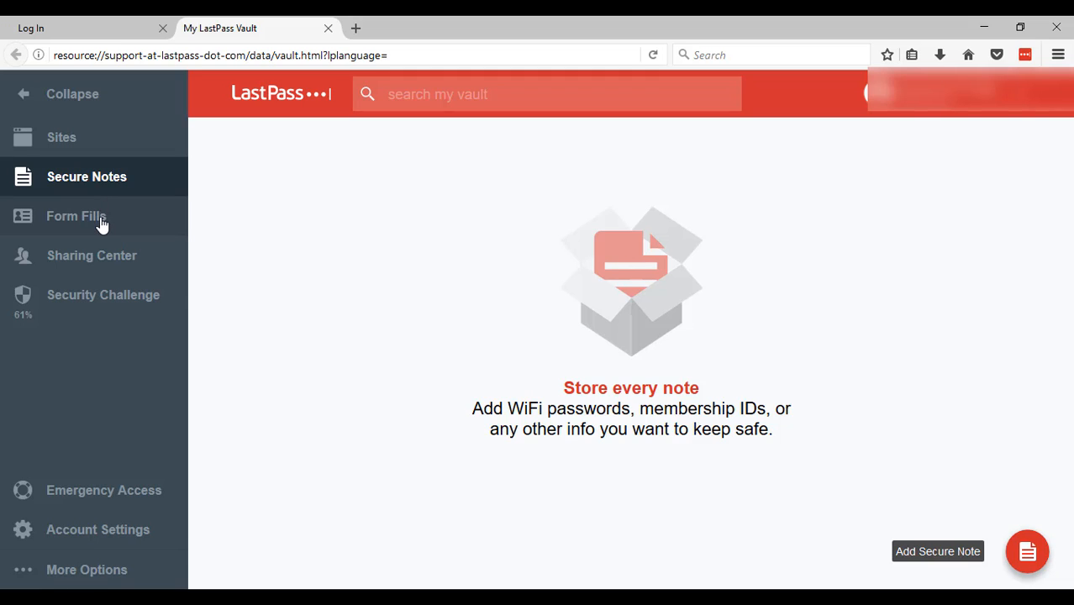
click(76, 216)
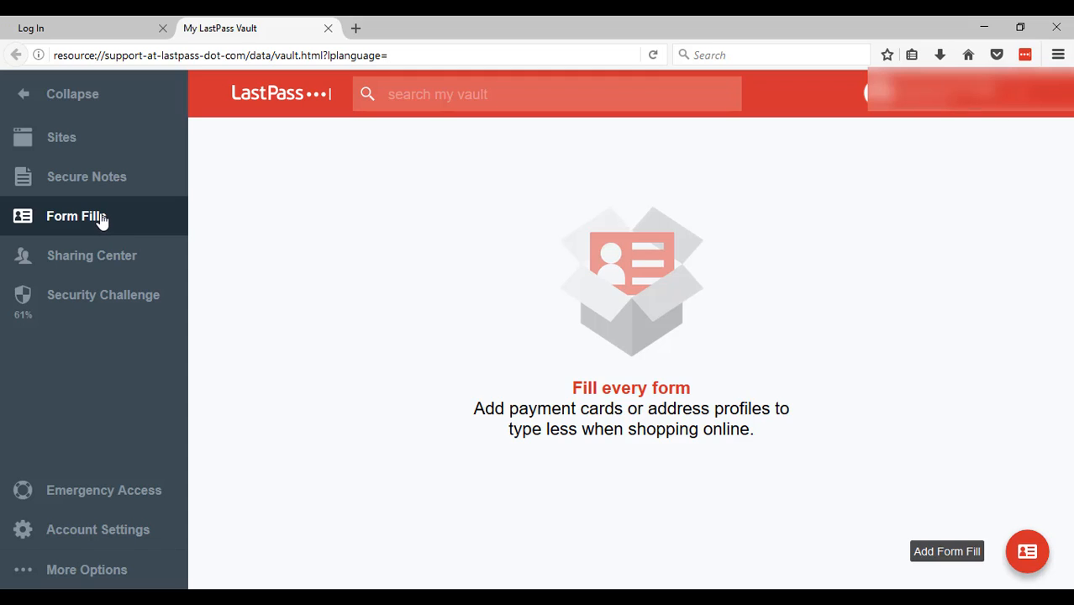
mouse_move(92, 227)
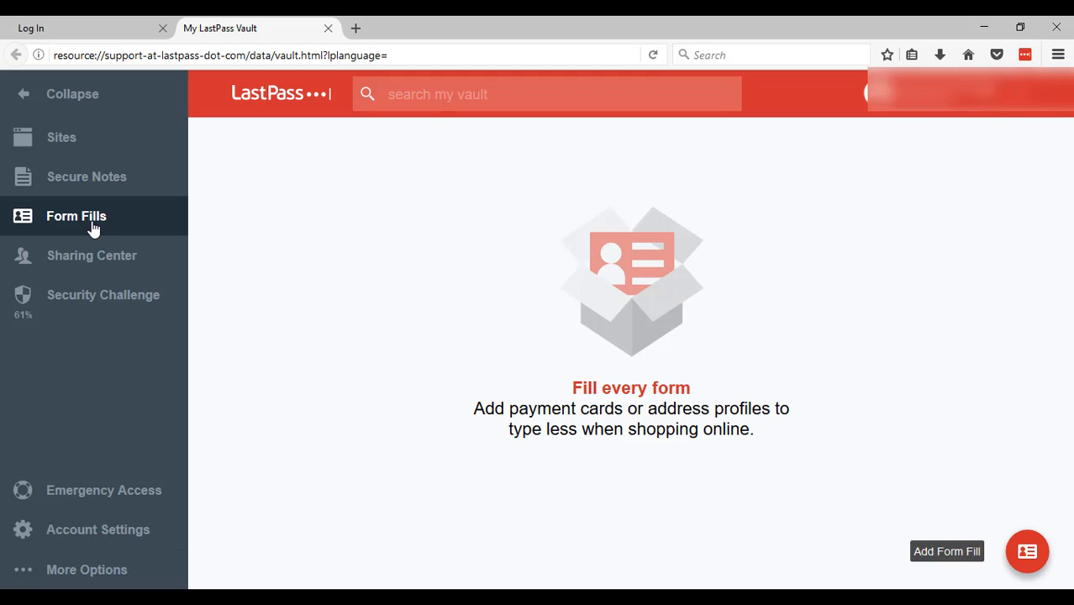
- Show the vault's Sharing Center with no shared folders
click(92, 256)
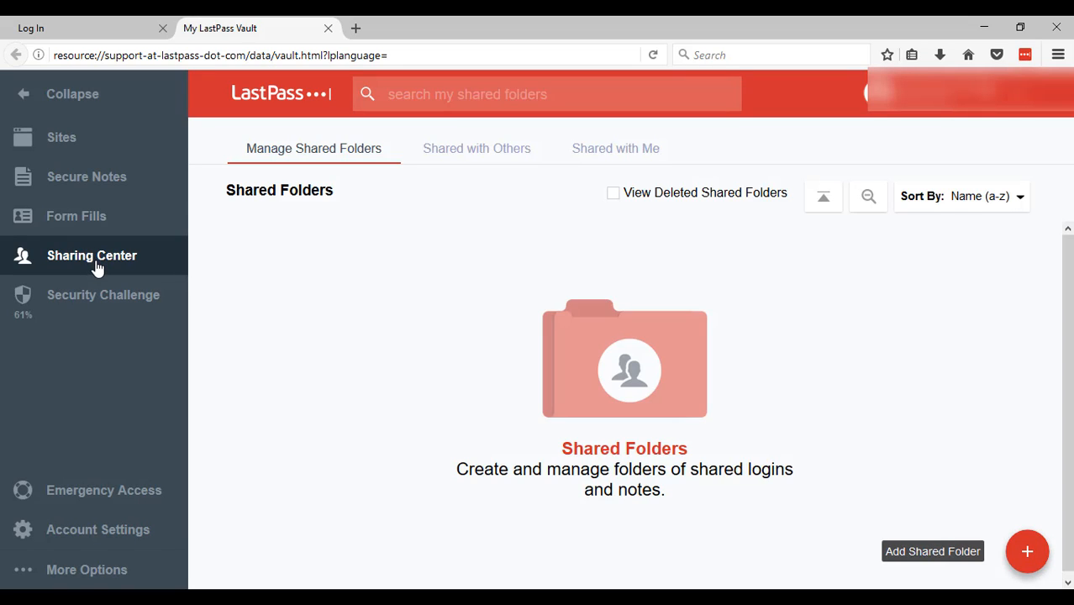
mouse_move(95, 317)
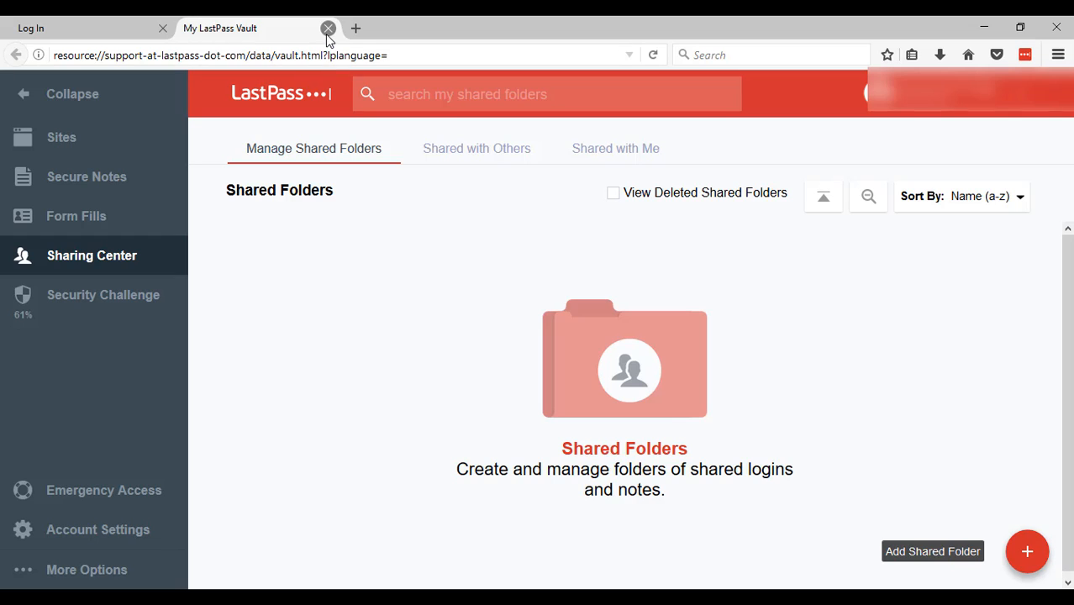
- Close the My LastPass Vault tab and view the HTTPS Everywhere page's connection security
click(328, 27)
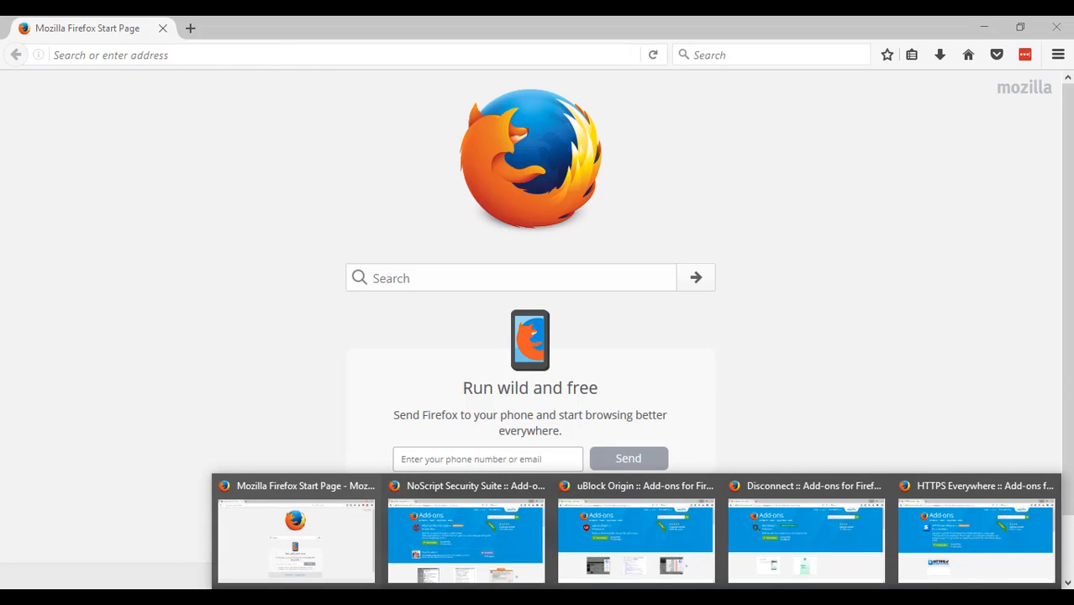
click(975, 540)
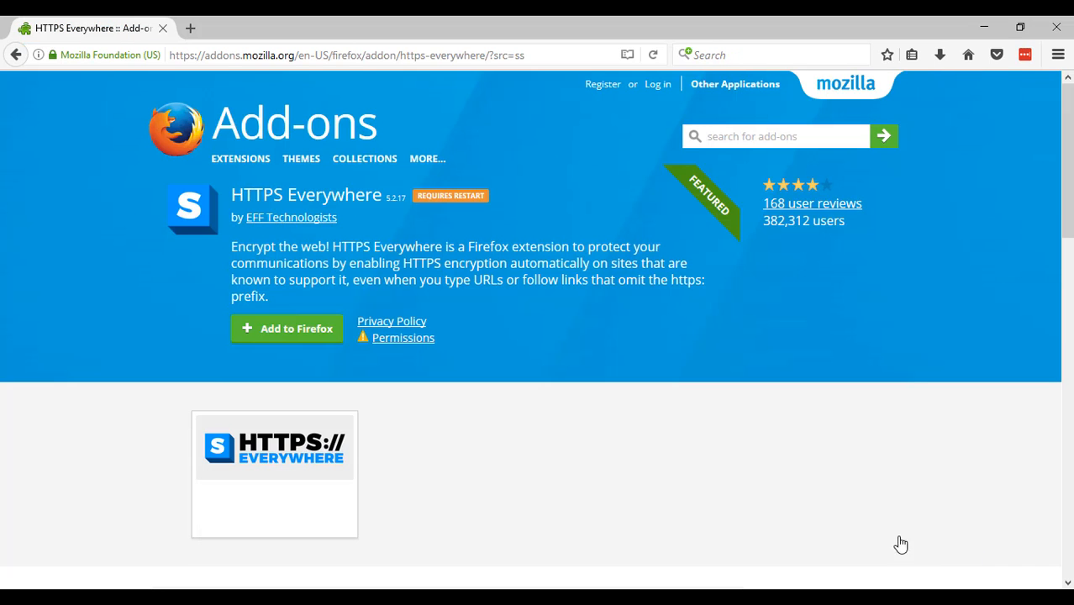
mouse_move(791, 511)
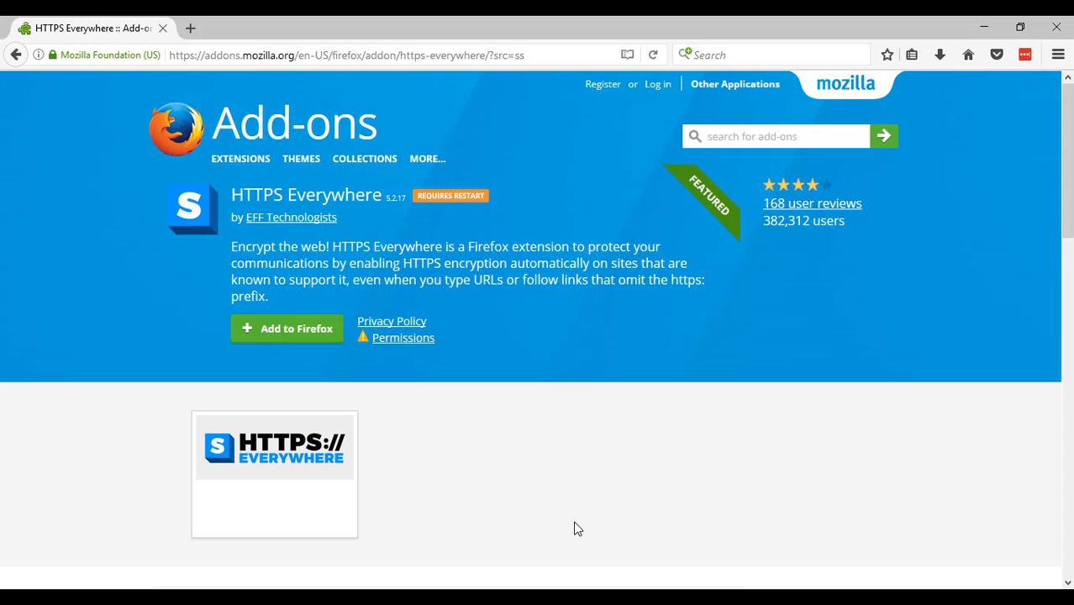
mouse_move(548, 539)
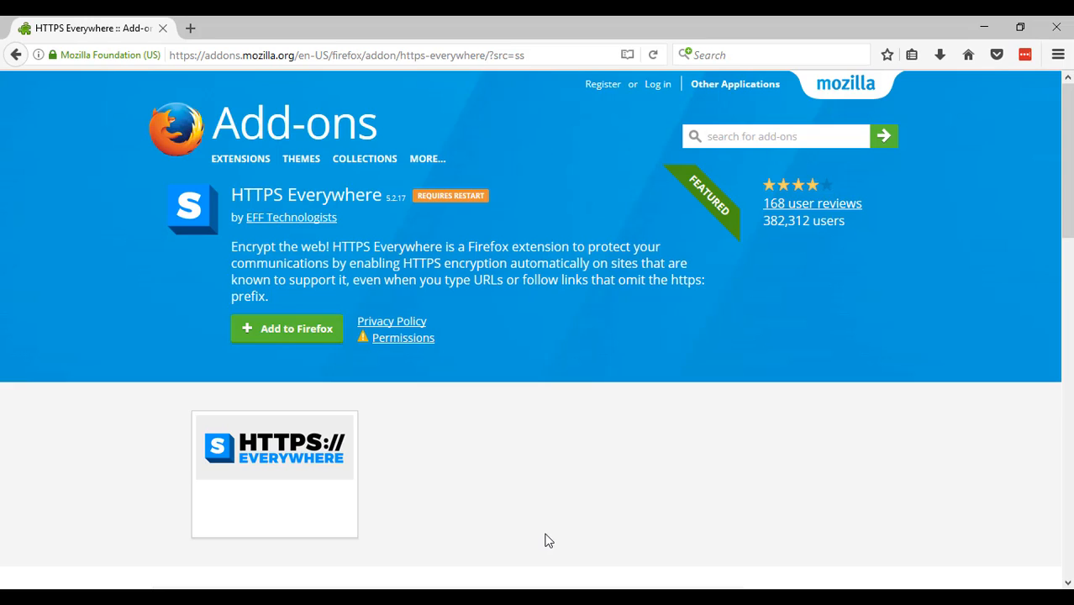
mouse_move(544, 539)
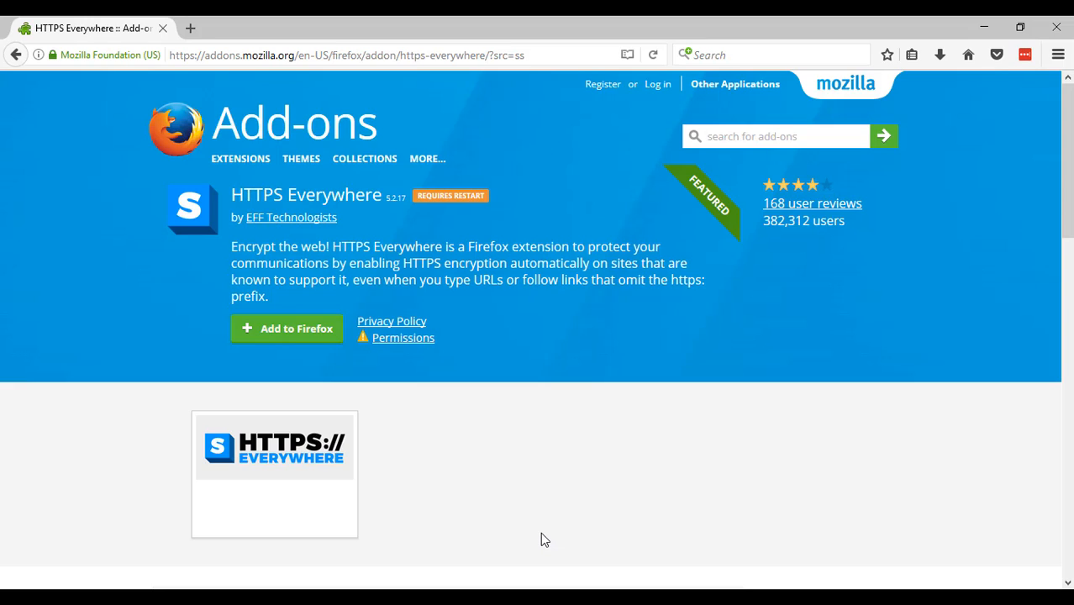
mouse_move(479, 176)
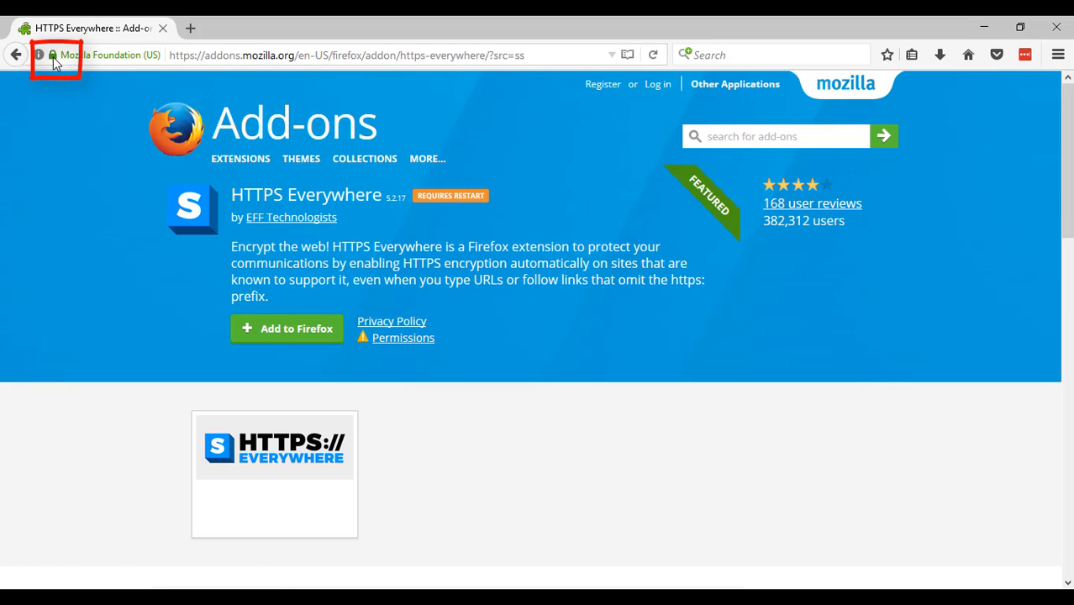
mouse_move(52, 55)
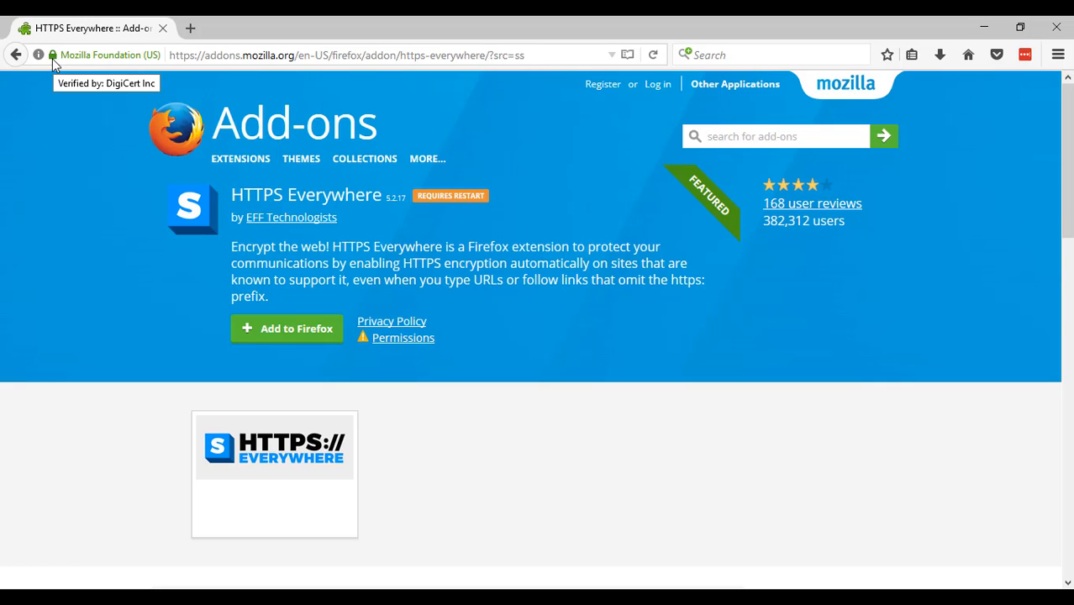
click(51, 55)
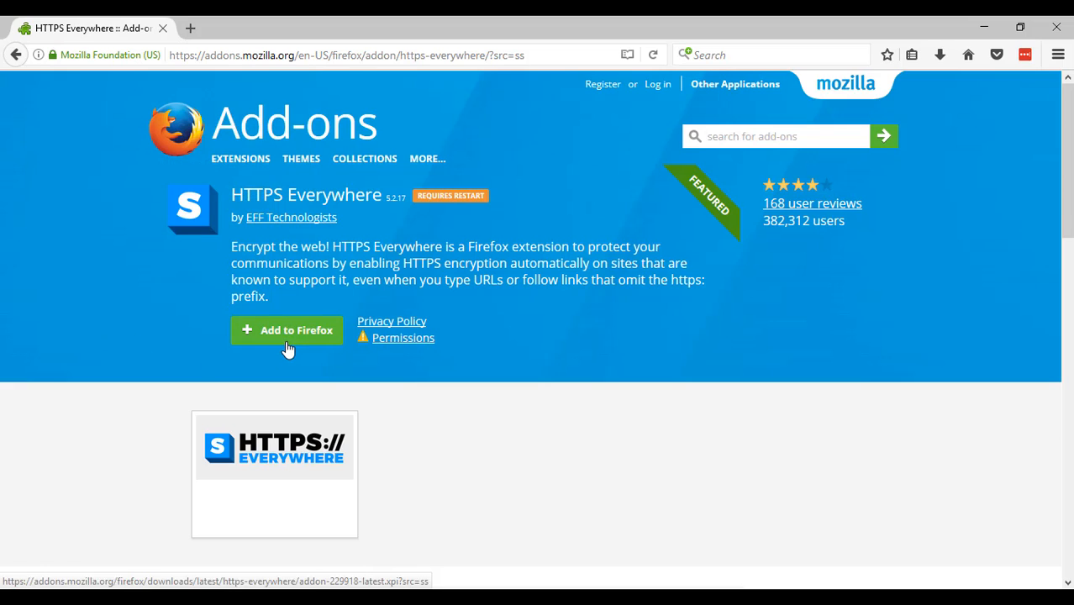
- Add HTTPS Everywhere to Firefox and restart the browser
click(286, 330)
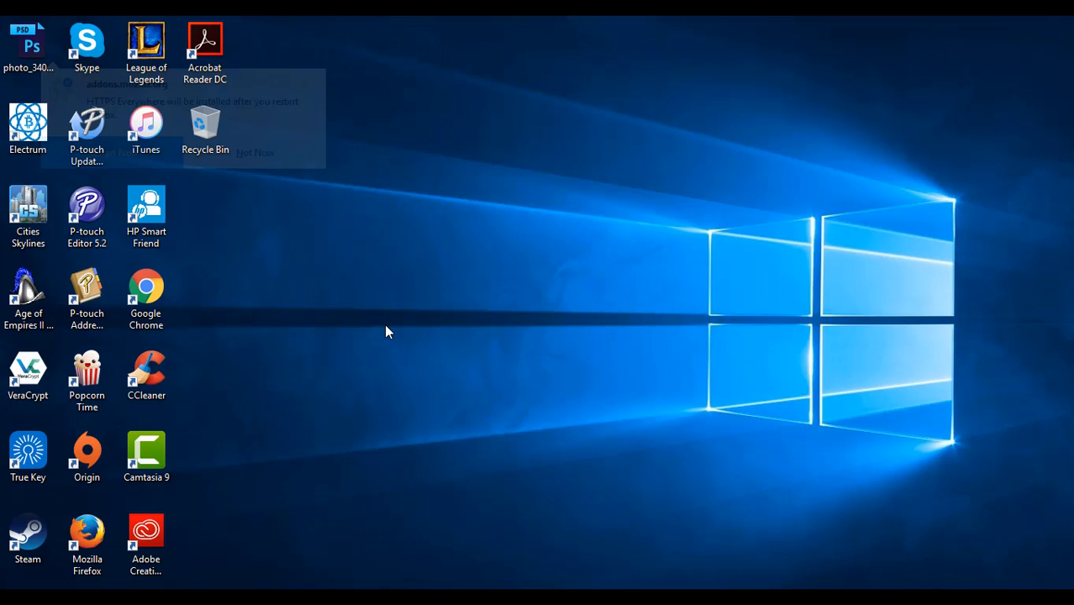
click(254, 153)
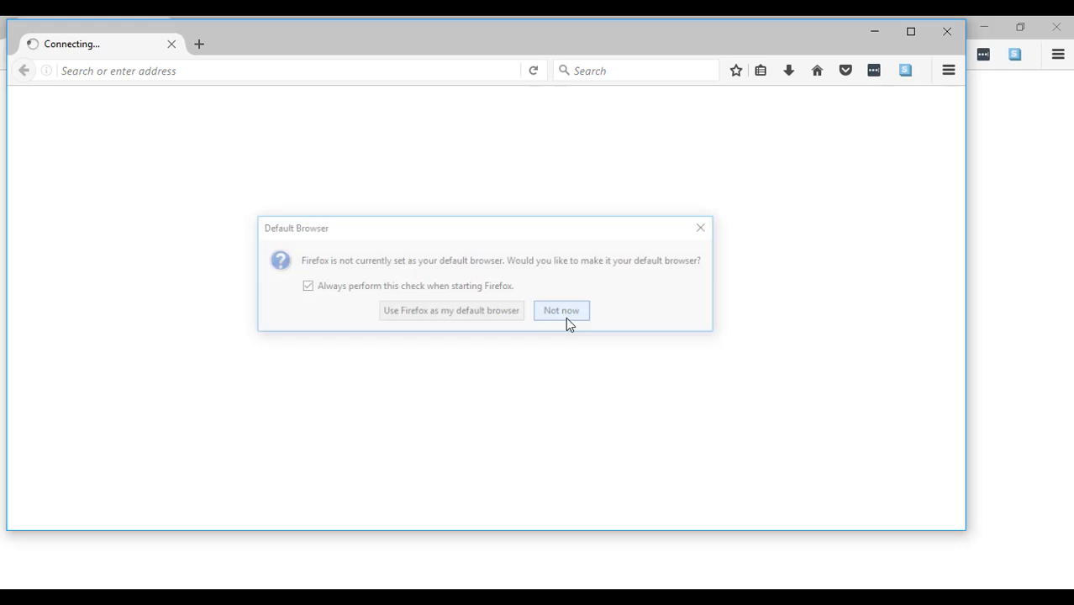
- Decline the default-browser prompt, then view and close HTTPS Everywhere's rules menu
click(560, 311)
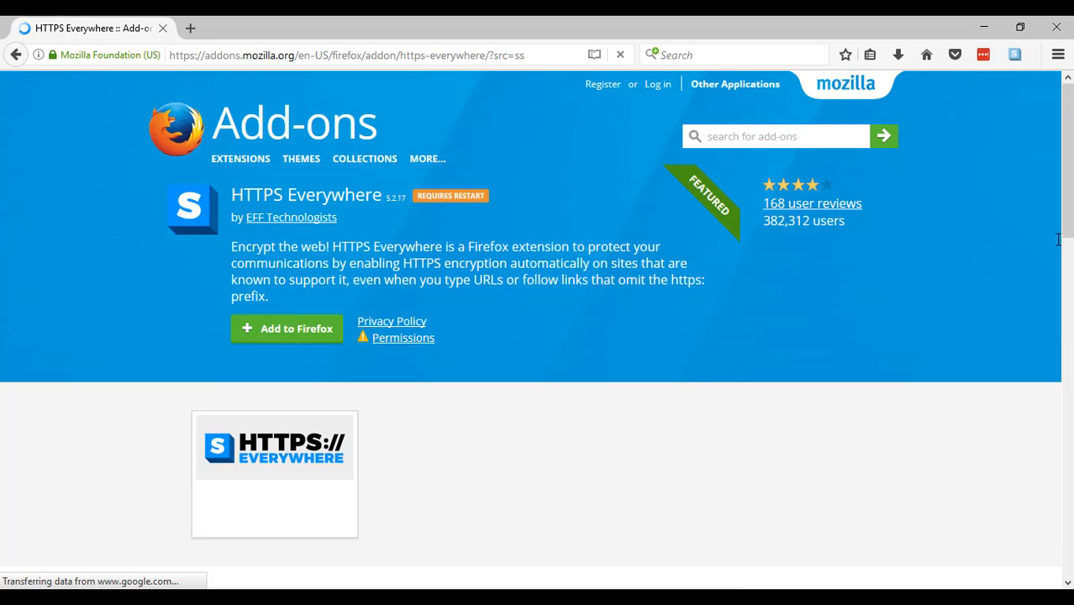
mouse_move(954, 257)
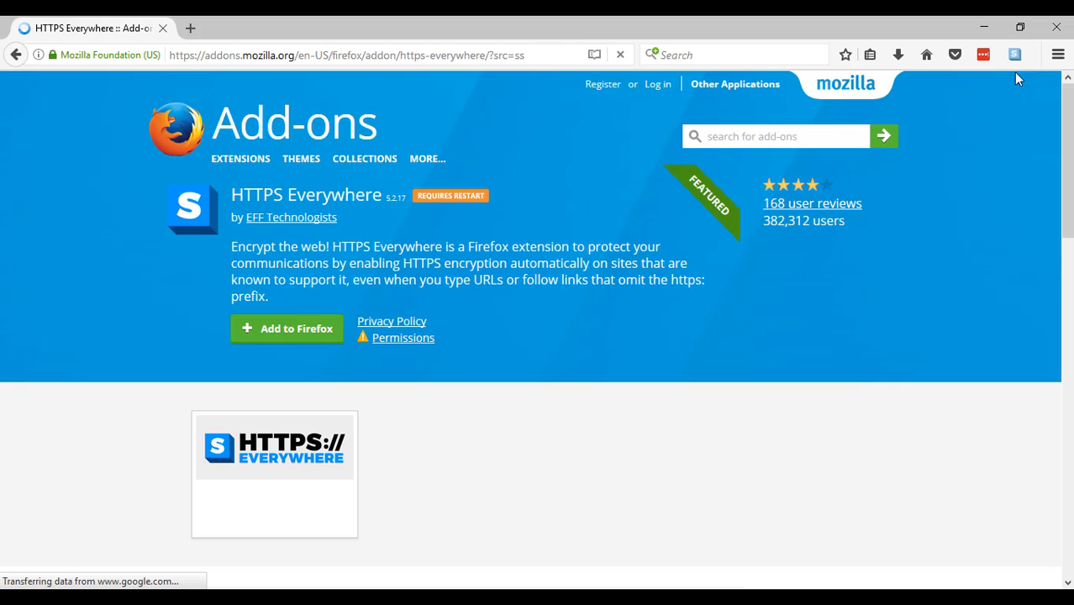
click(1018, 55)
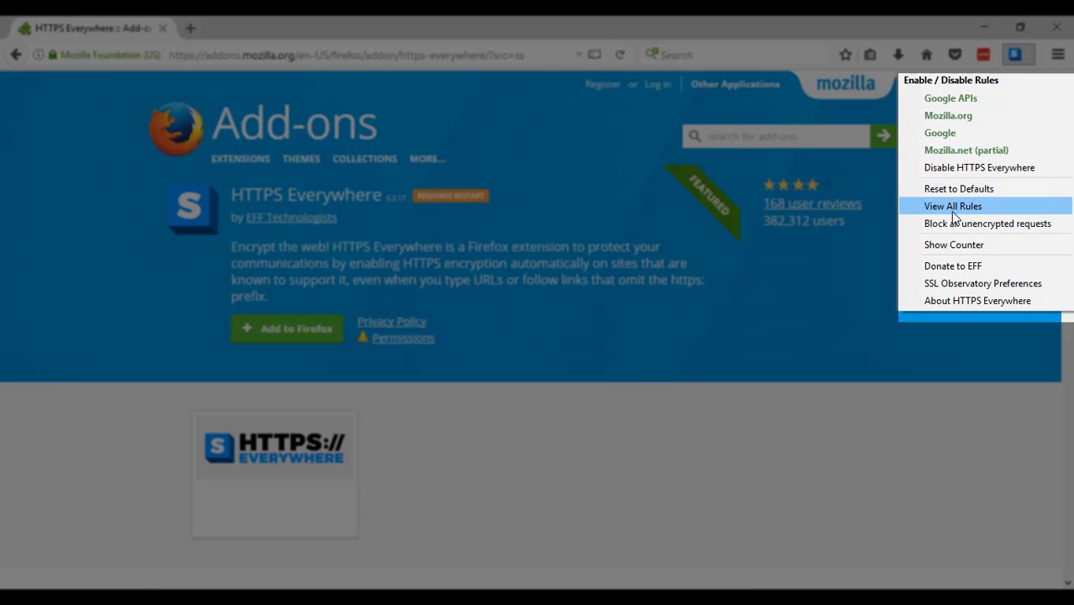
mouse_move(958, 188)
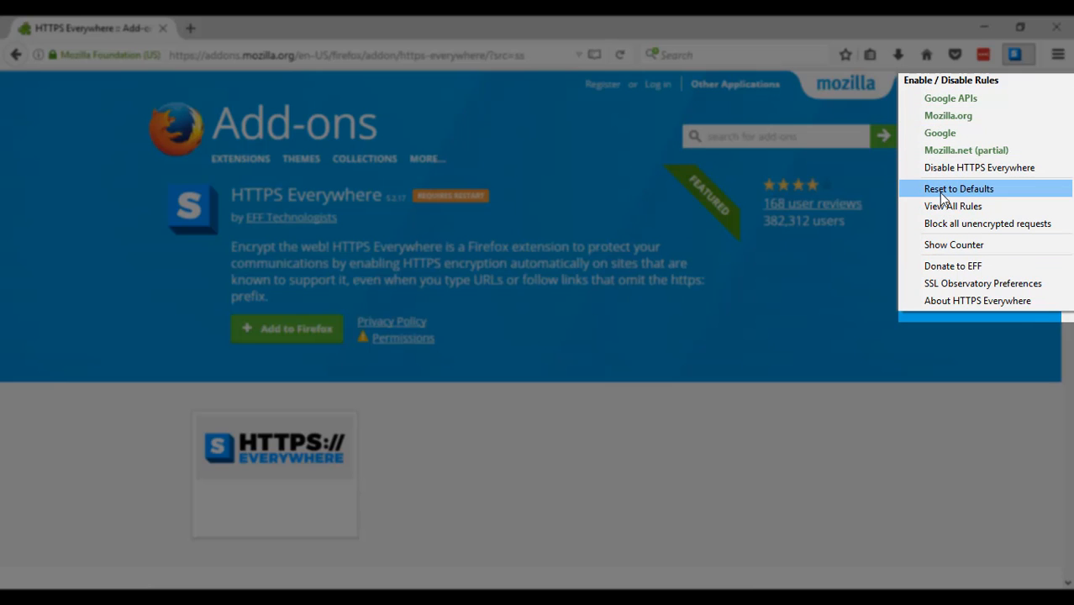
mouse_move(987, 222)
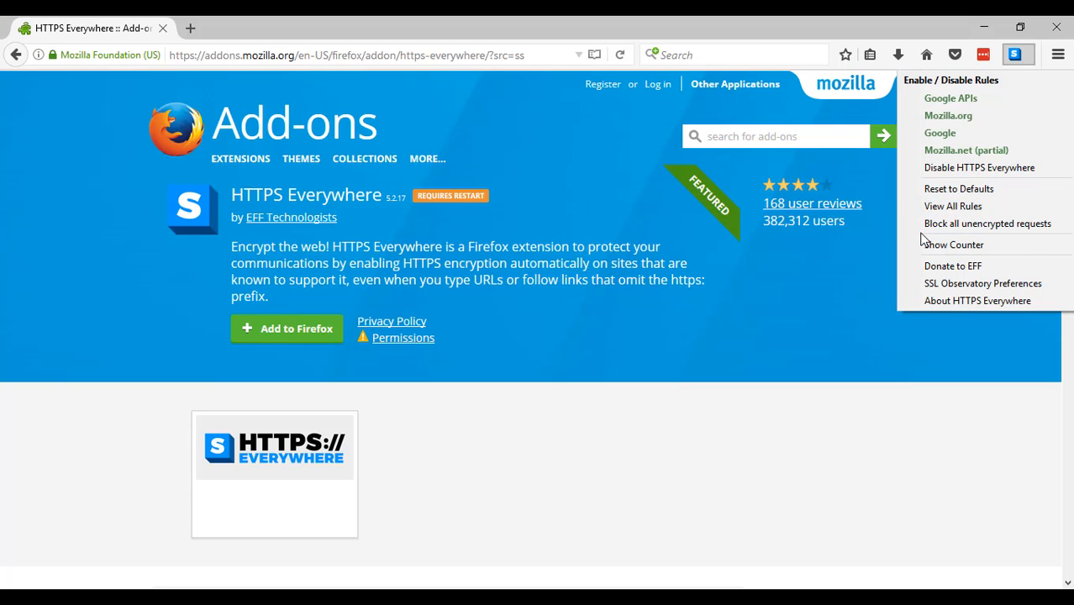
click(151, 53)
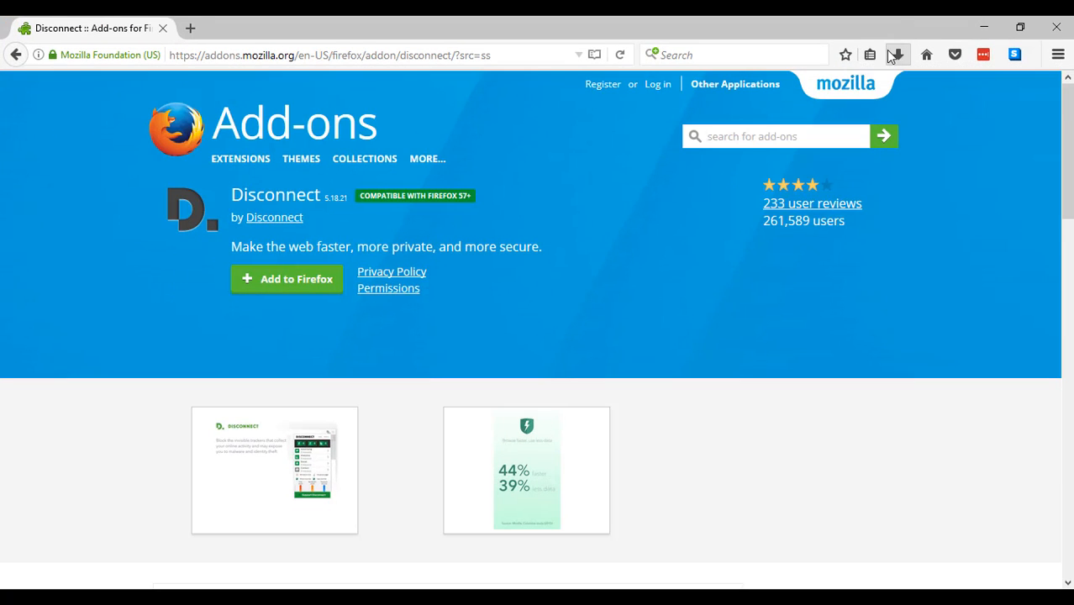
mouse_move(649, 271)
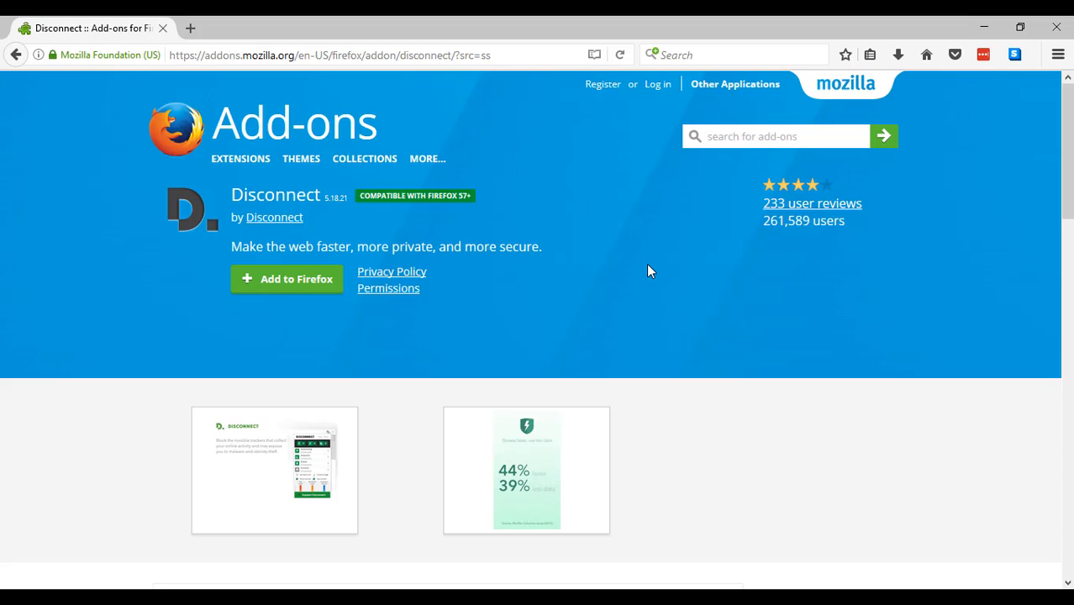
mouse_move(641, 366)
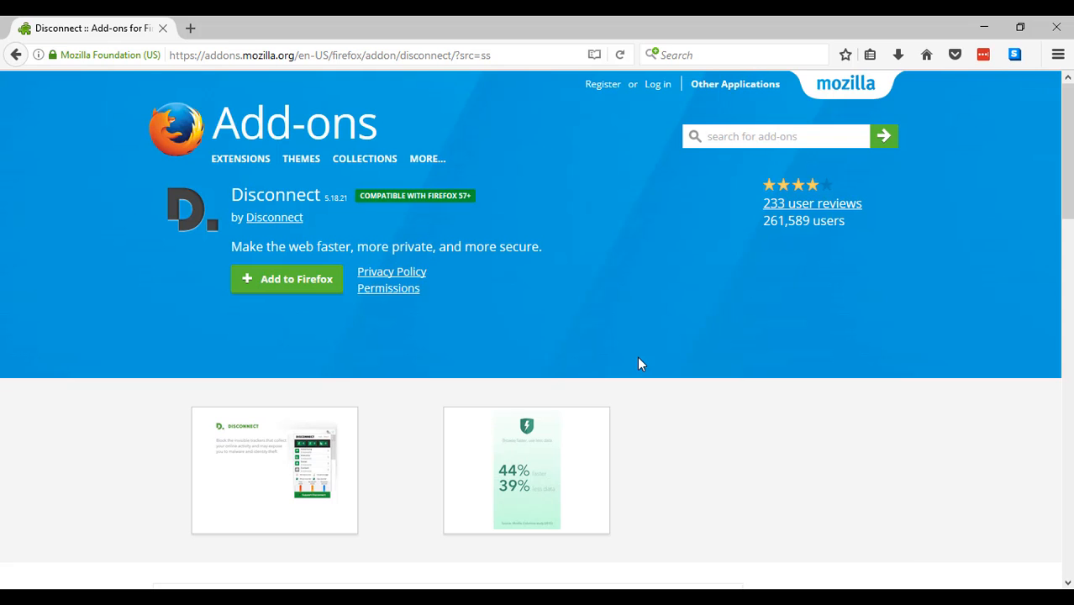
- Scroll the Disconnect add-on page to preview its screenshots
scroll(down, 3)
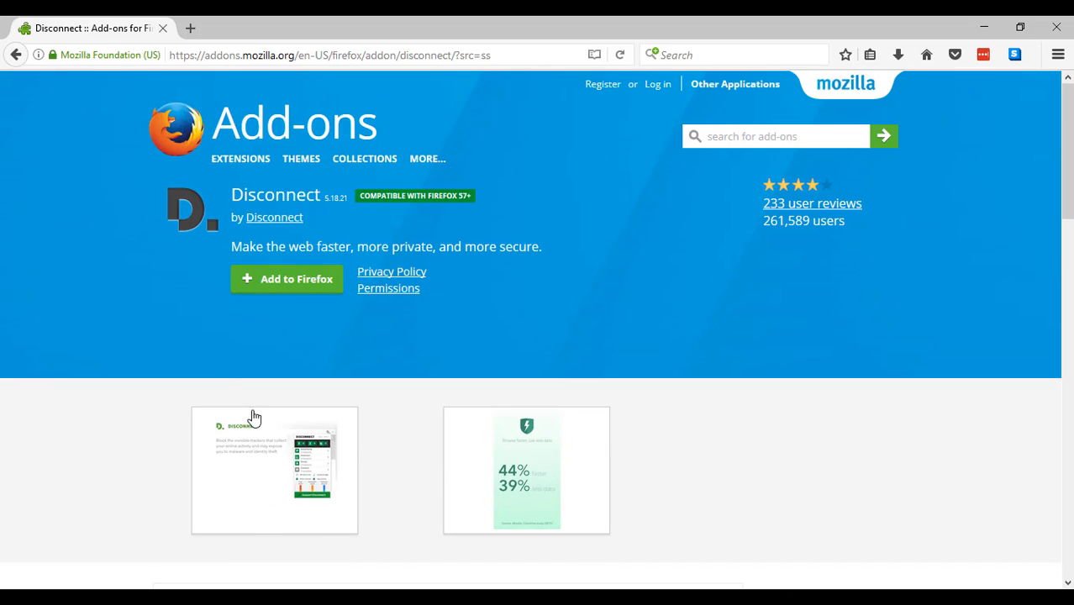
- Add Disconnect, acknowledge the install, and open its tracker-blocking panel
click(287, 279)
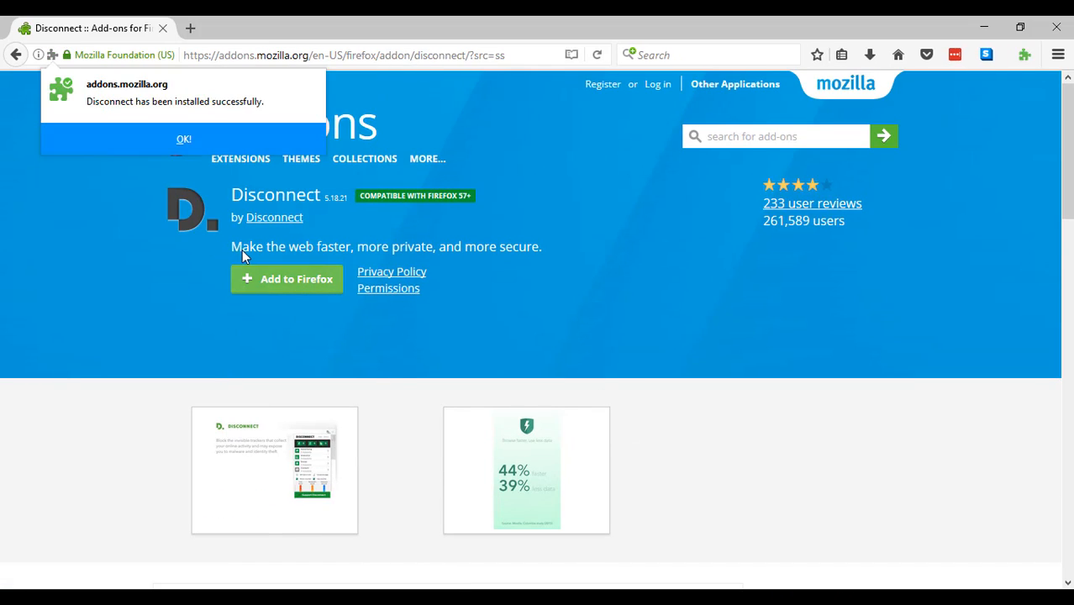
click(184, 139)
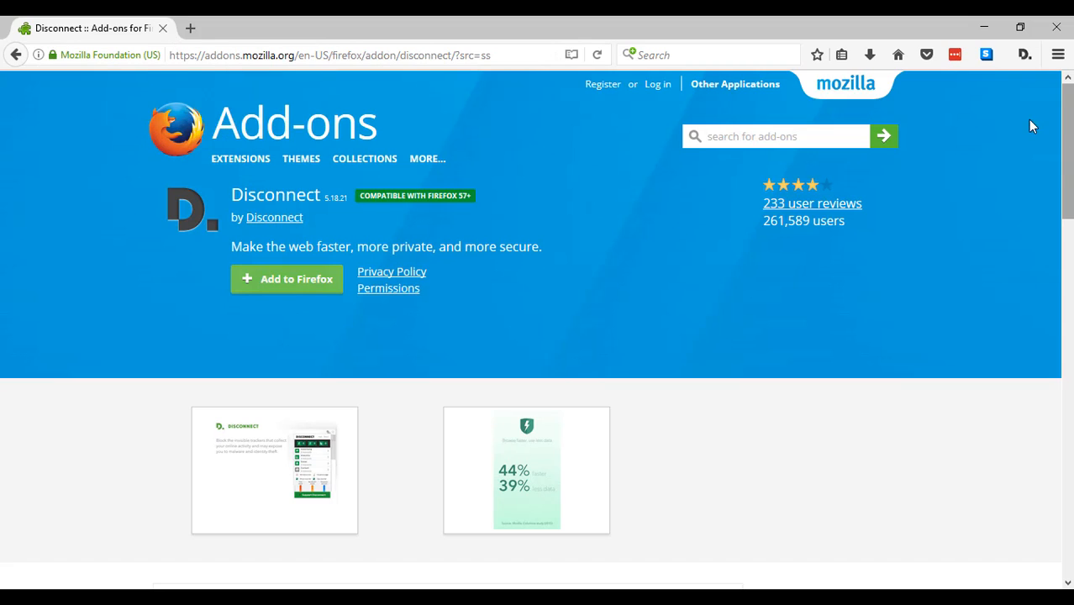
click(1024, 54)
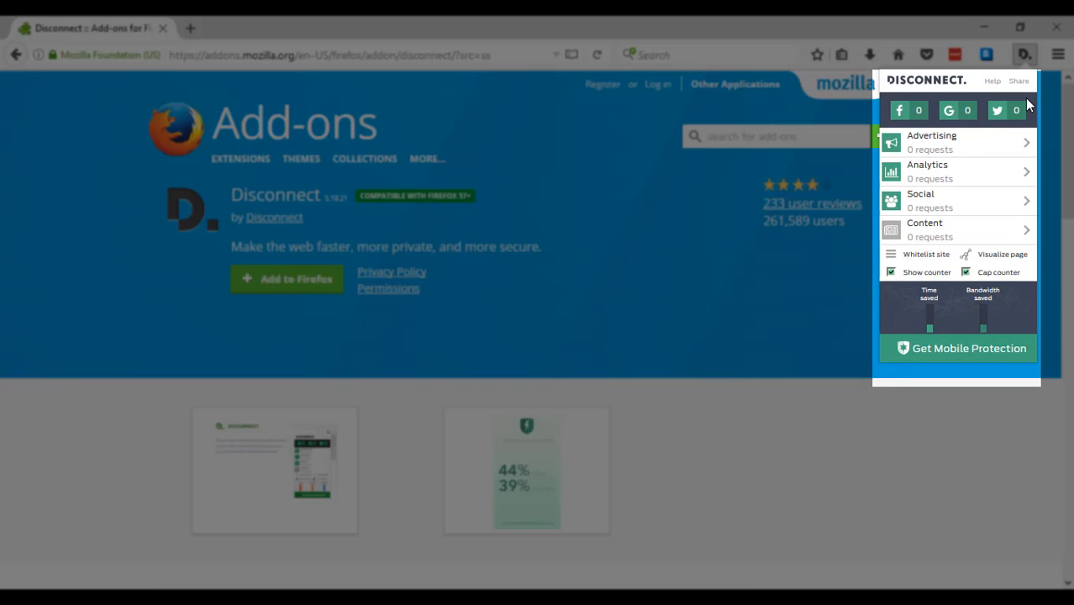
mouse_move(1001, 143)
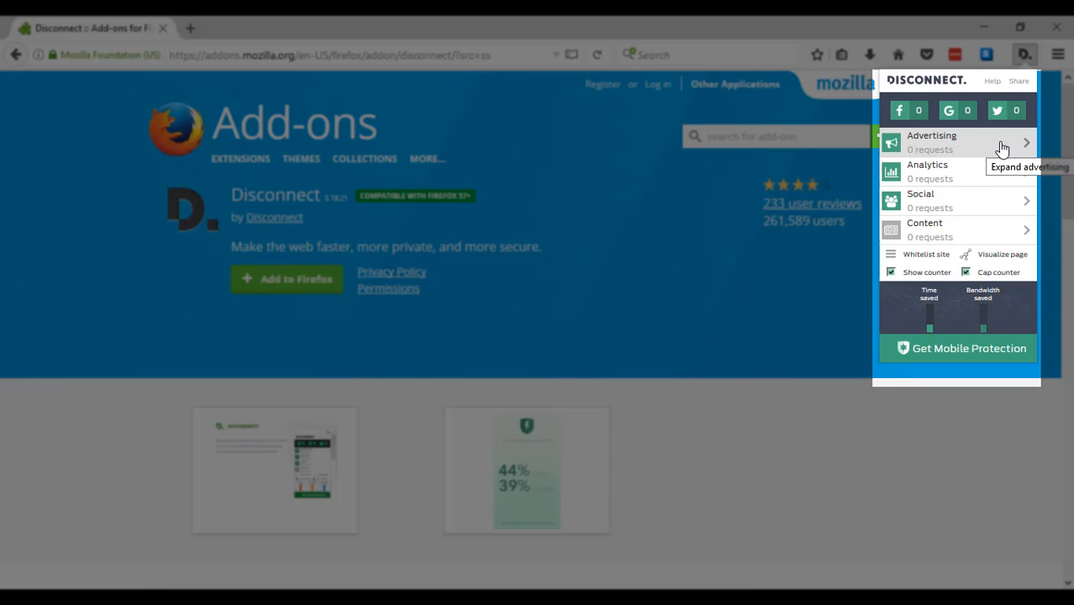
mouse_move(979, 231)
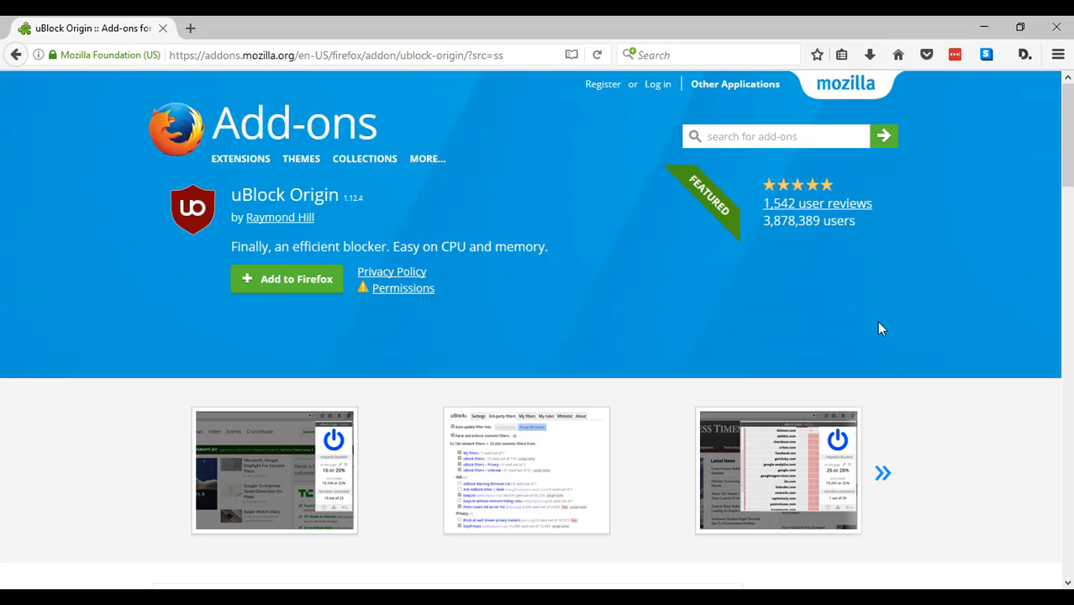
mouse_move(304, 392)
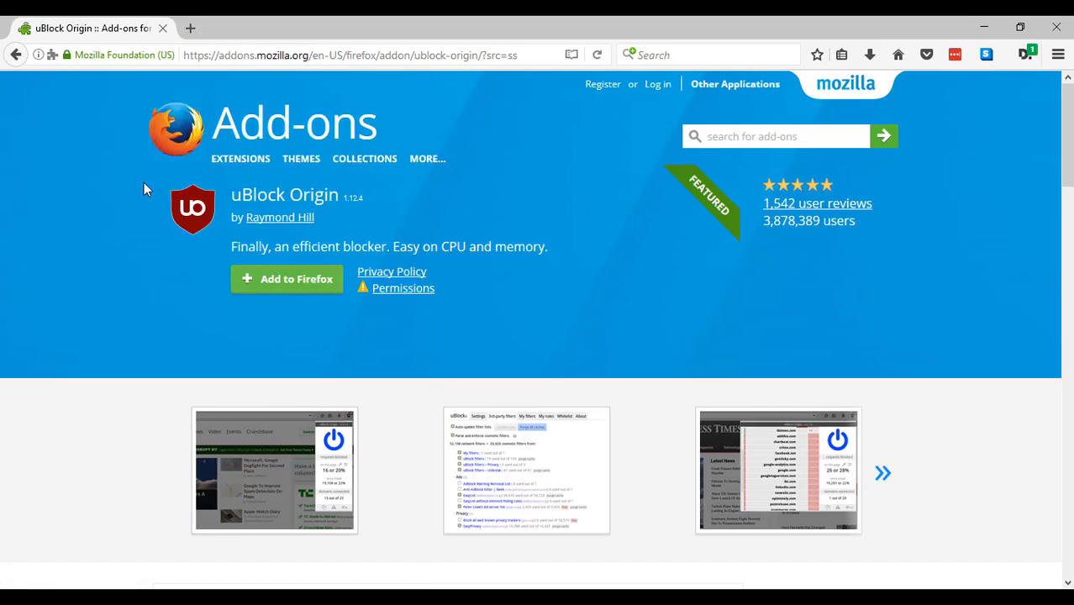
- Add uBlock Origin to Firefox and acknowledge the installed confirmation
click(286, 278)
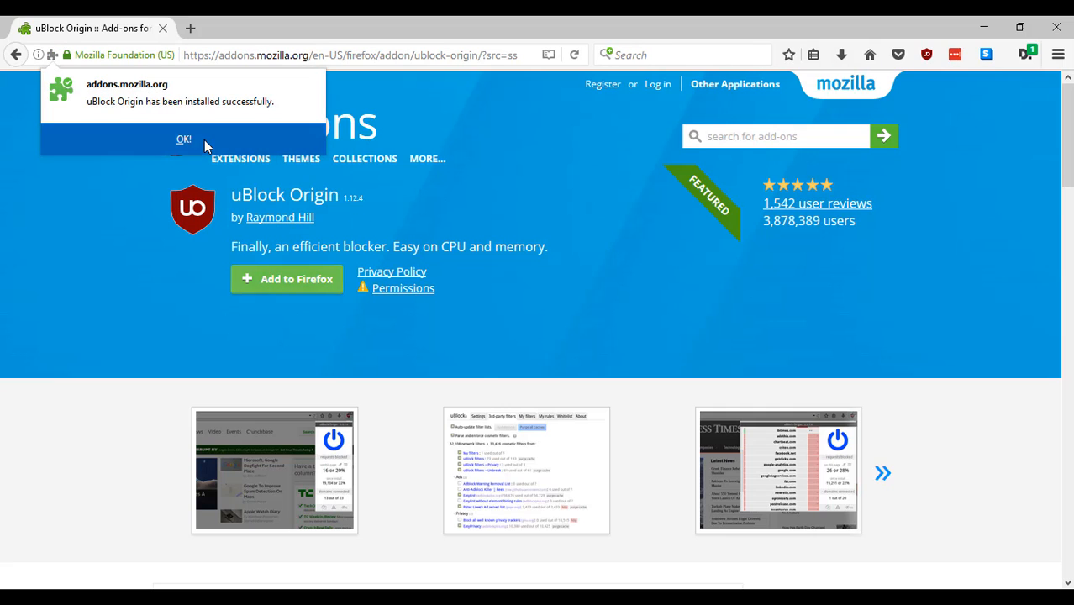
click(183, 139)
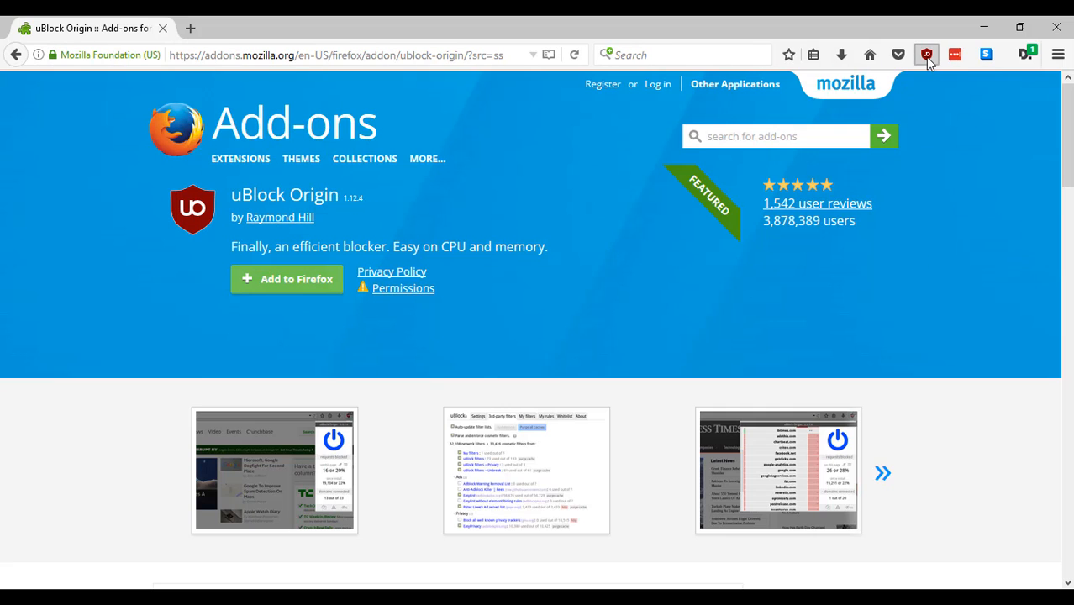
click(926, 55)
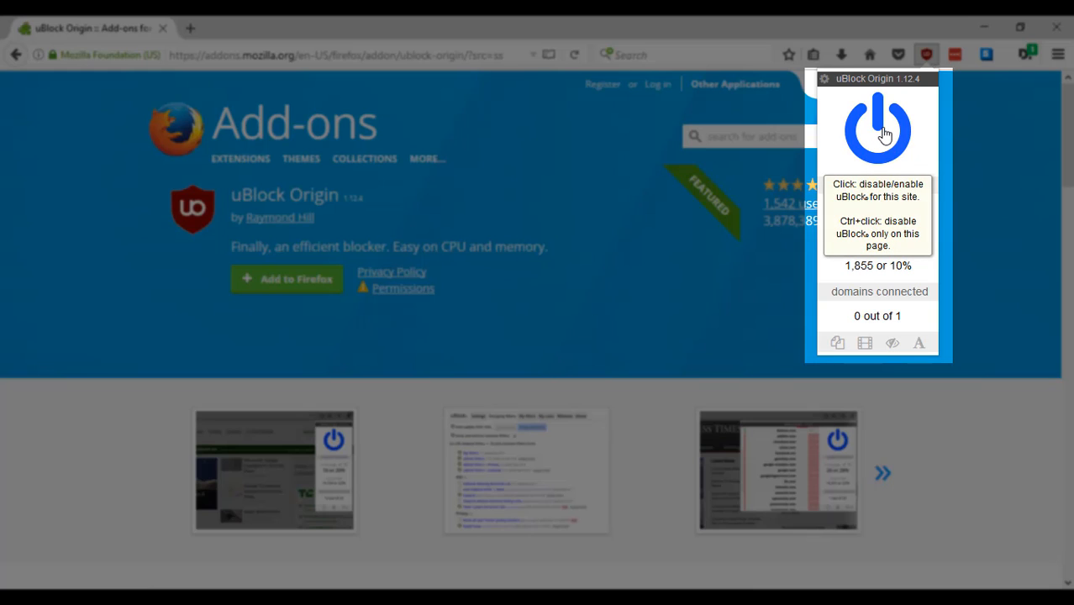
mouse_move(987, 226)
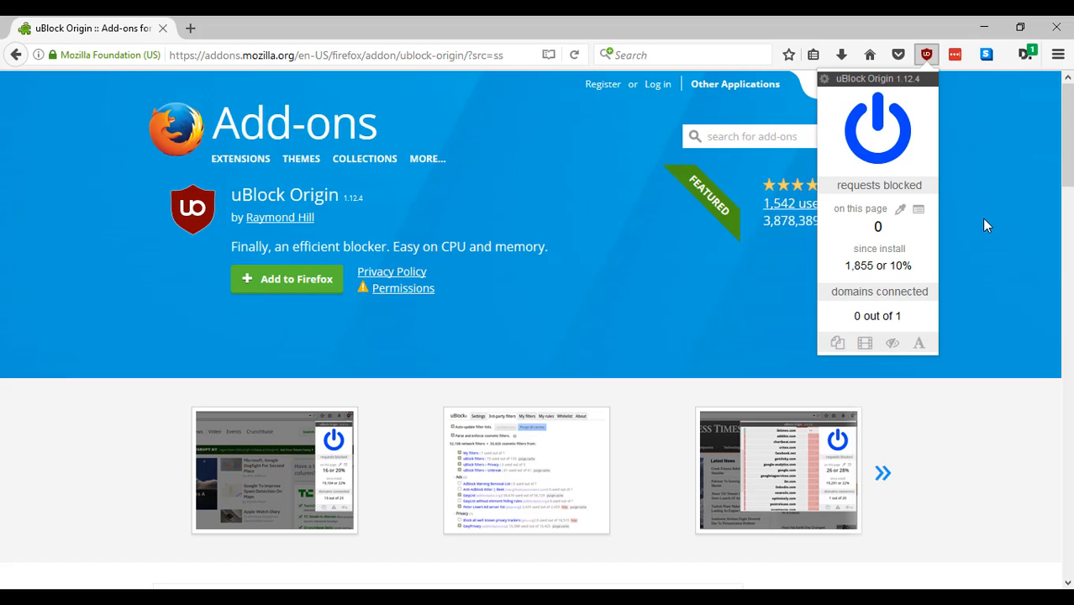
mouse_move(878, 130)
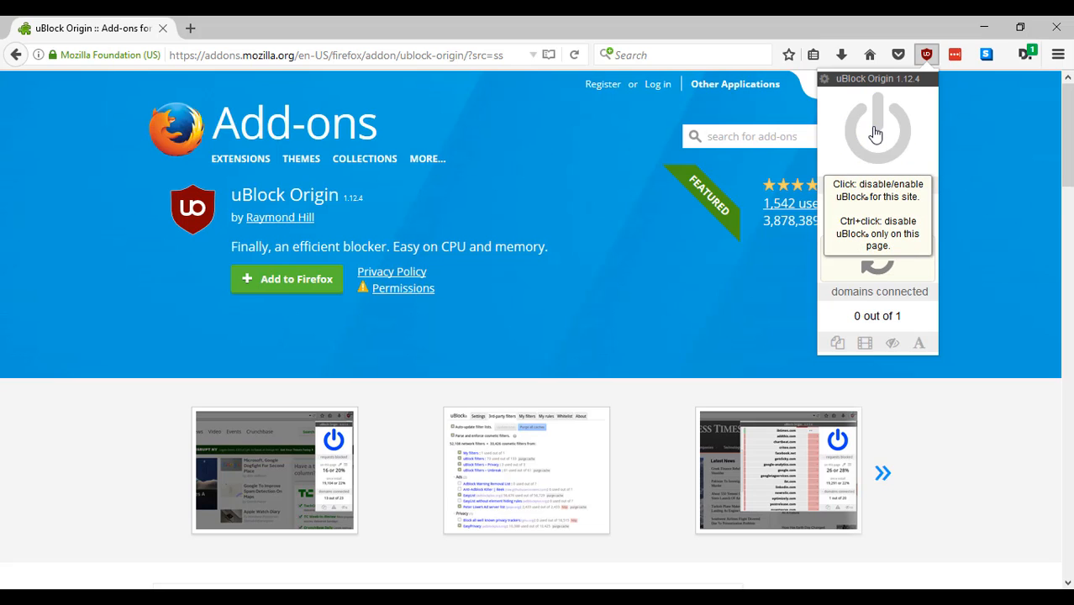
click(877, 131)
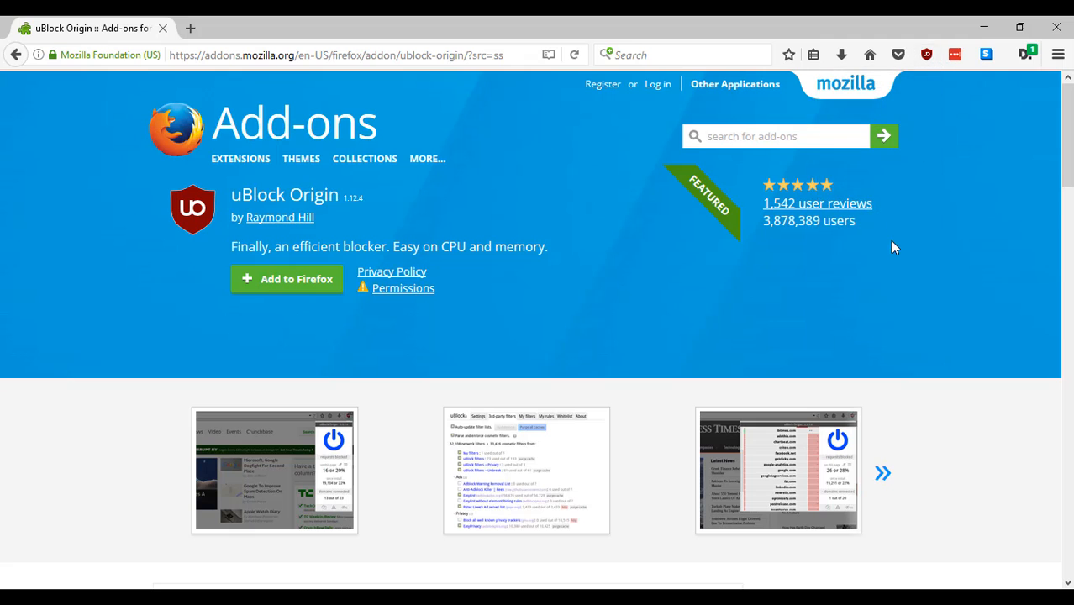
mouse_move(183, 113)
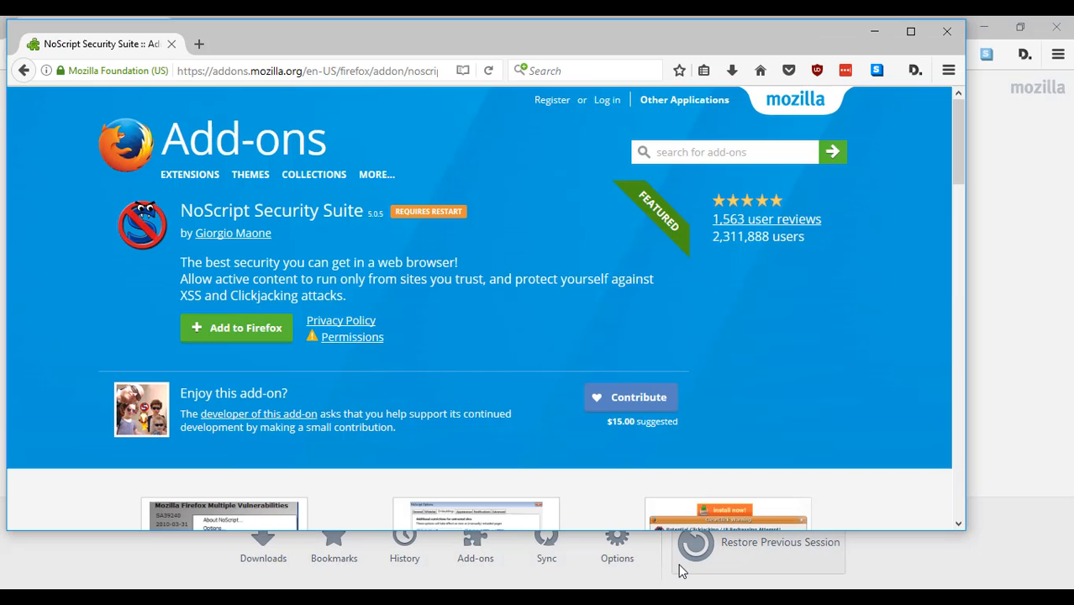
mouse_move(916, 55)
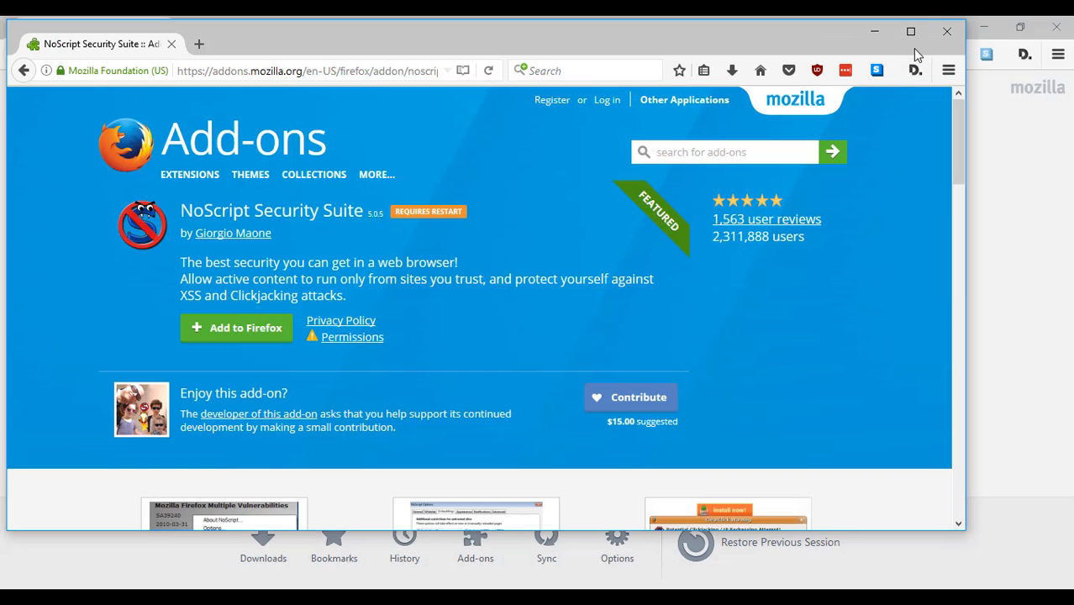
- Maximize the Firefox window showing the NoScript Security Suite add-on page
click(911, 31)
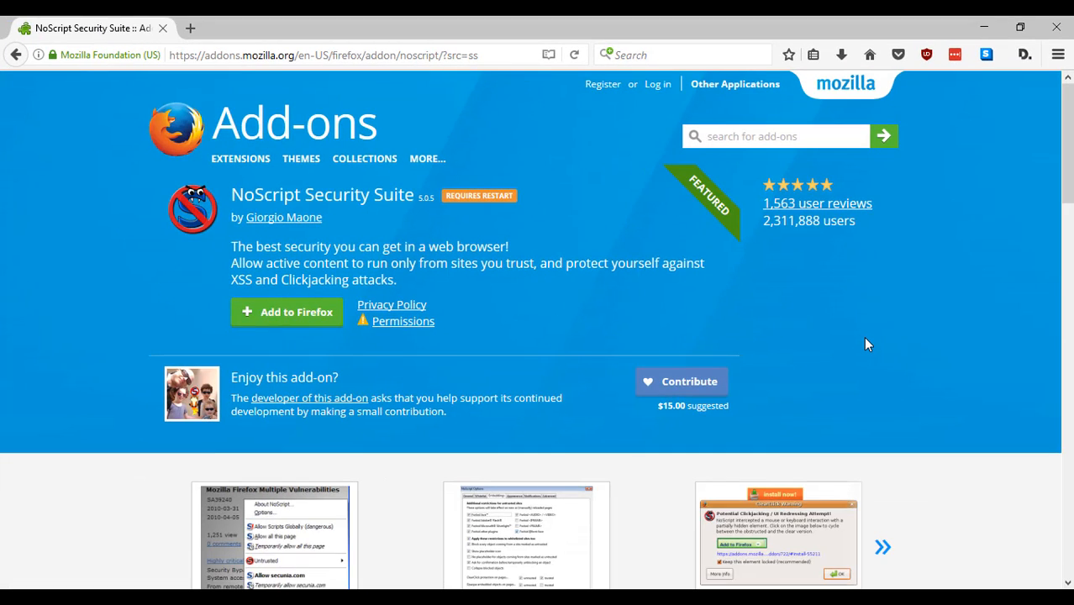